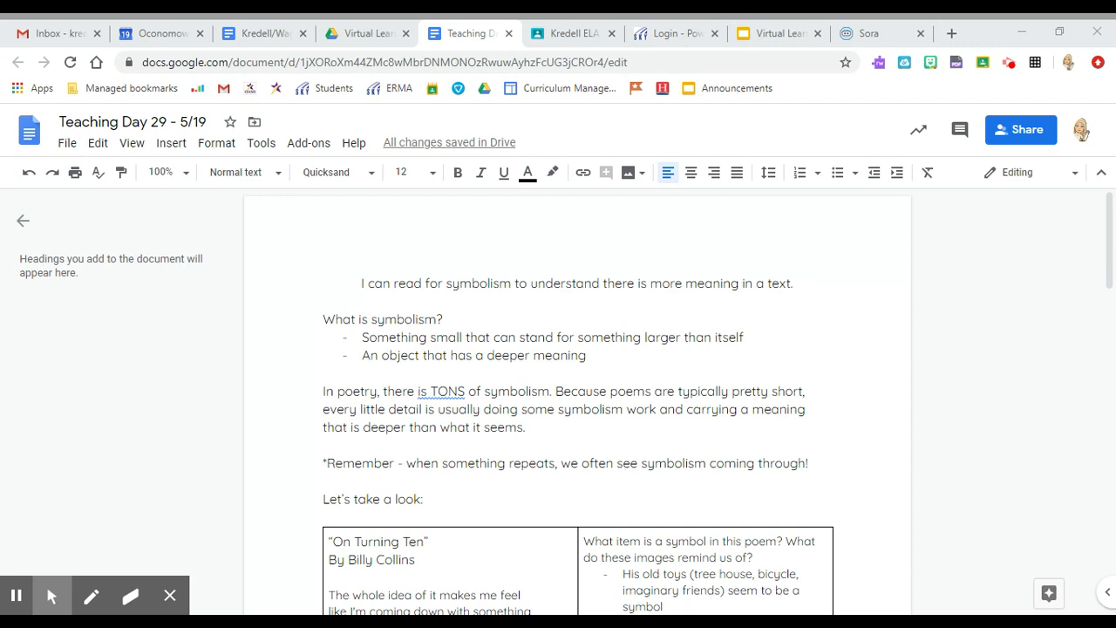
# Step: Select the phrase 'every little detail' in the poem
pyautogui.scroll(-3)
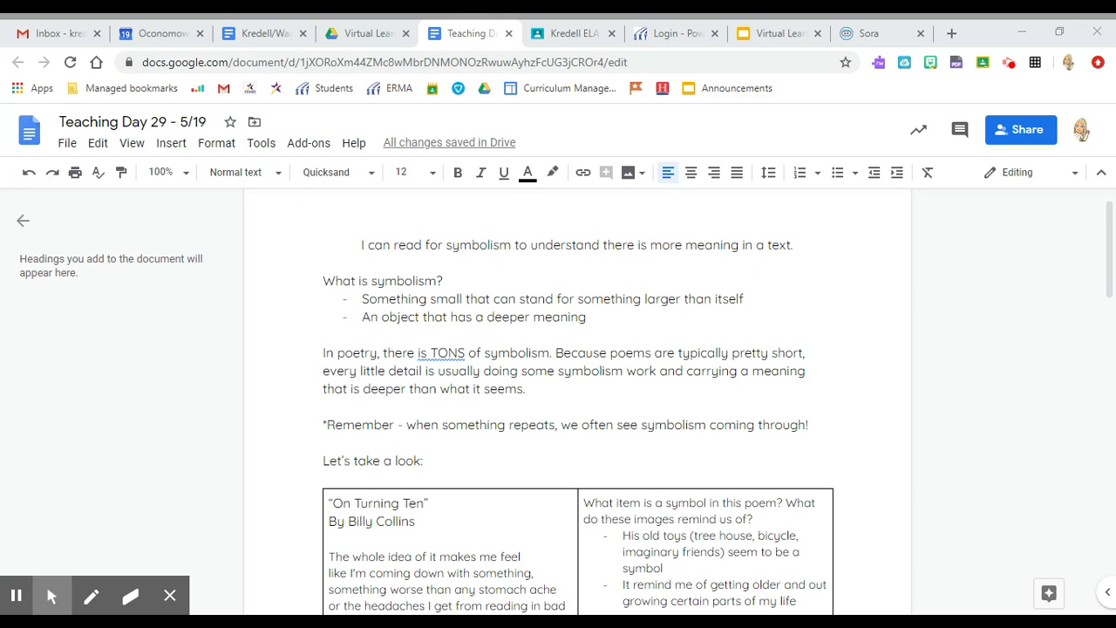
pyautogui.scroll(-3)
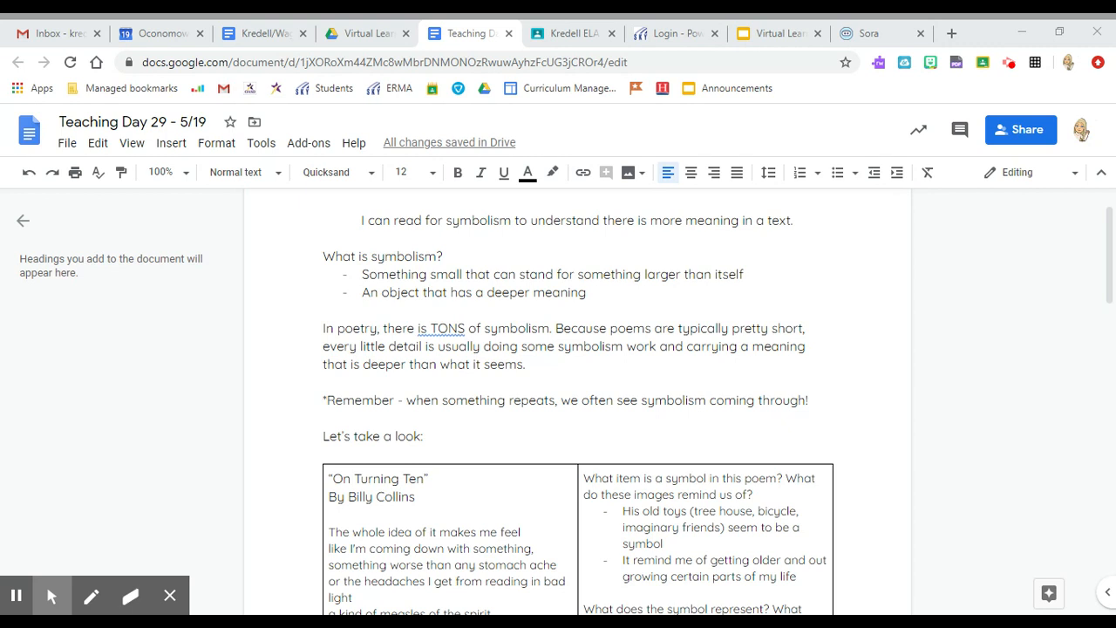
pyautogui.moveTo(323, 346); pyautogui.dragTo(422, 346)
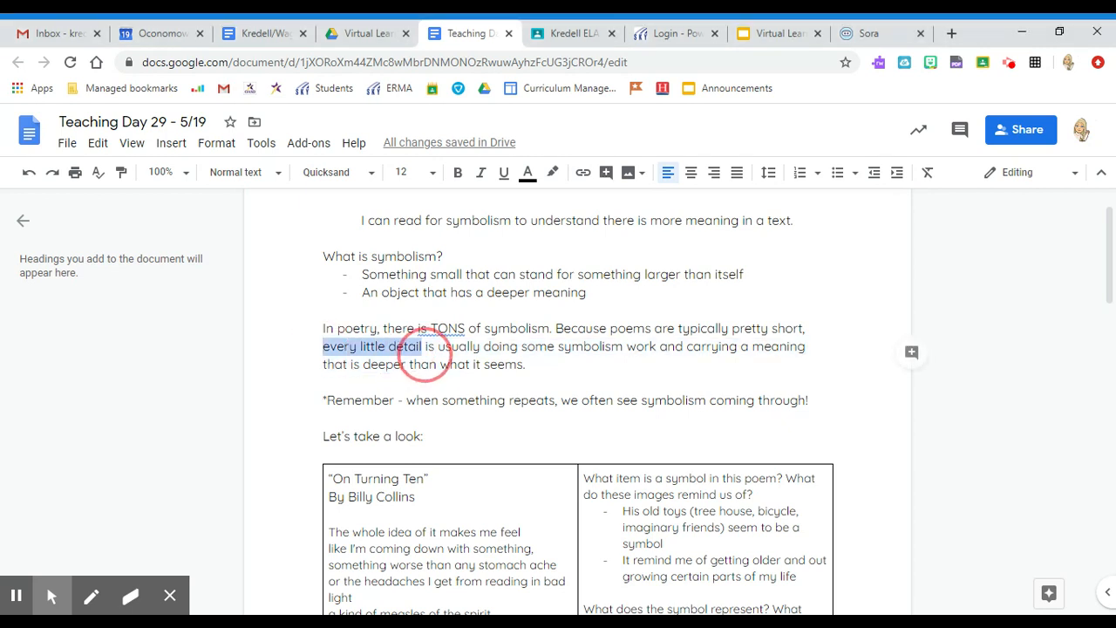
pyautogui.click(526, 363)
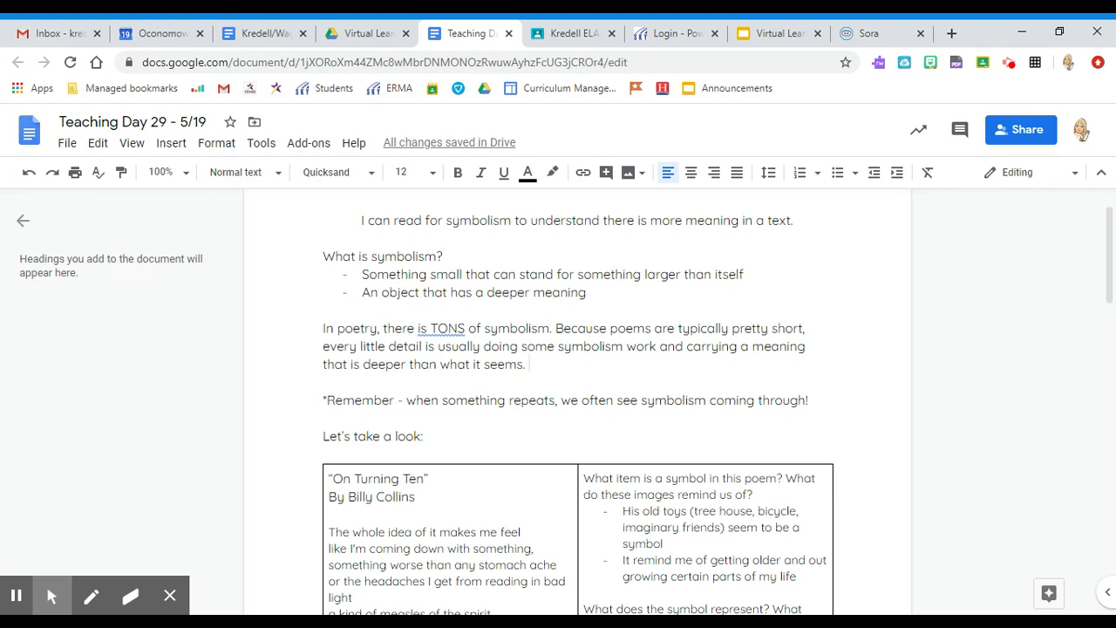
# Step: Add the question 'Baseball, basketball, or football season? Why?' after the word 'seems'
pyautogui.scroll(-3)
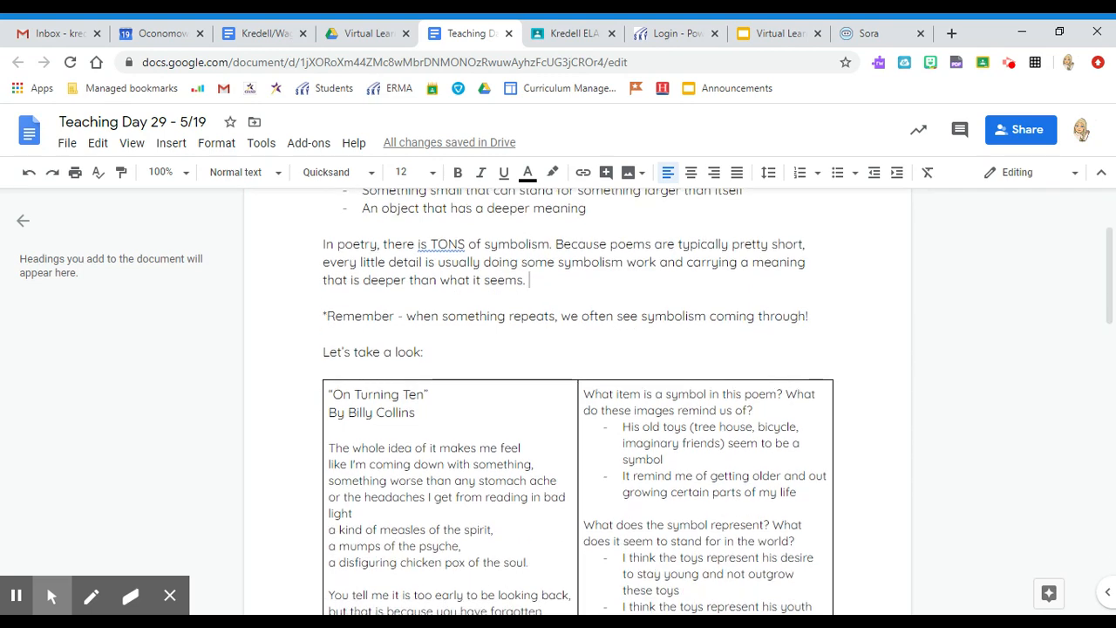
pyautogui.scroll(-3)
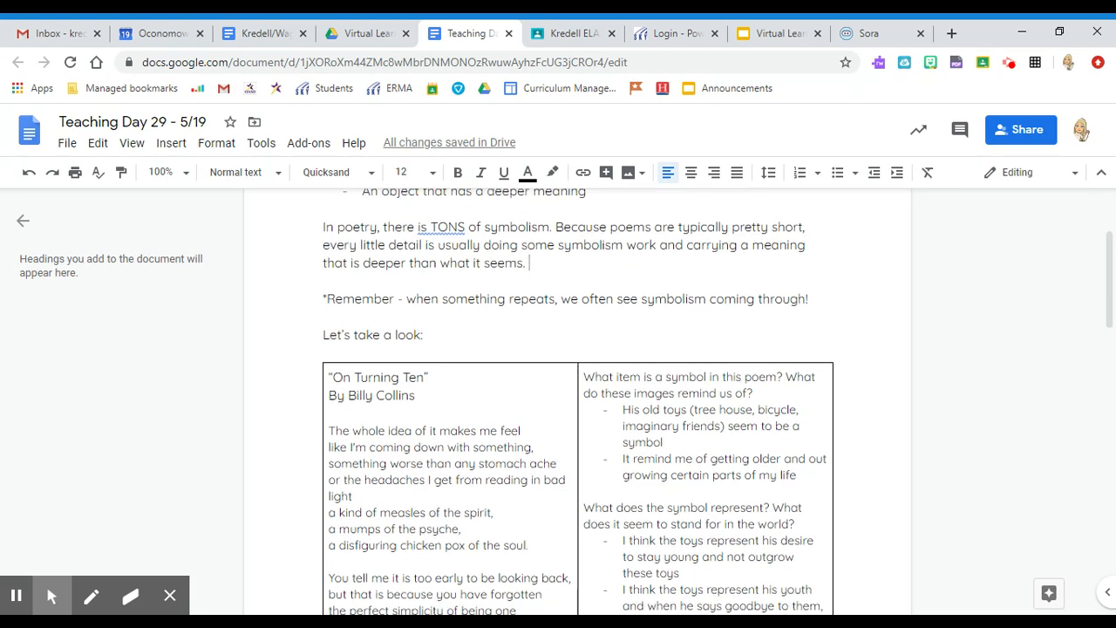
pyautogui.scroll(-3)
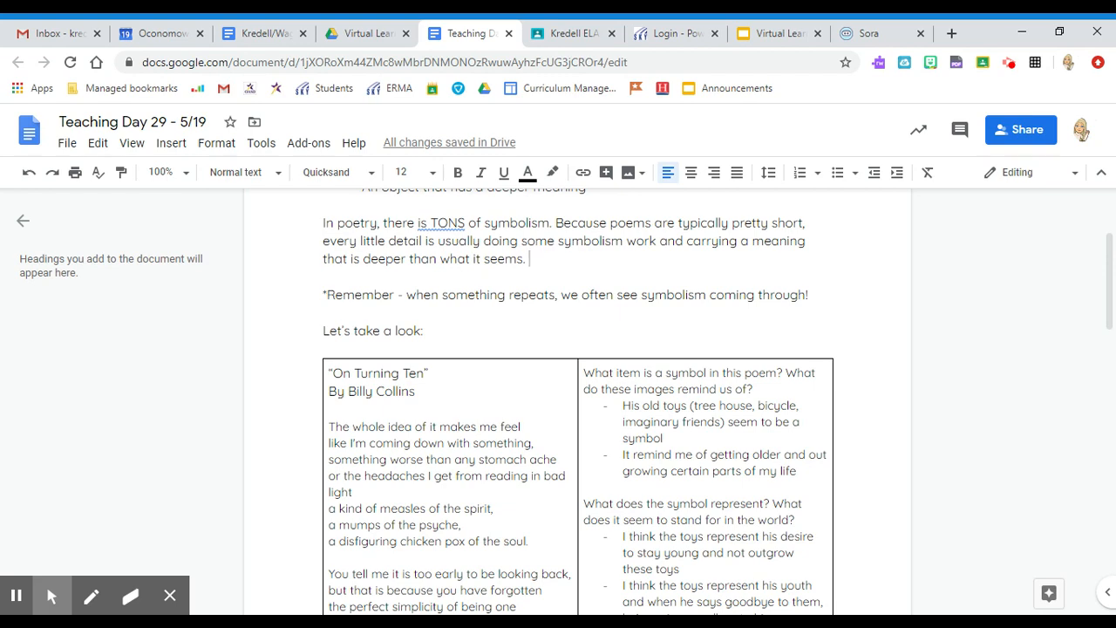
pyautogui.scroll(-3)
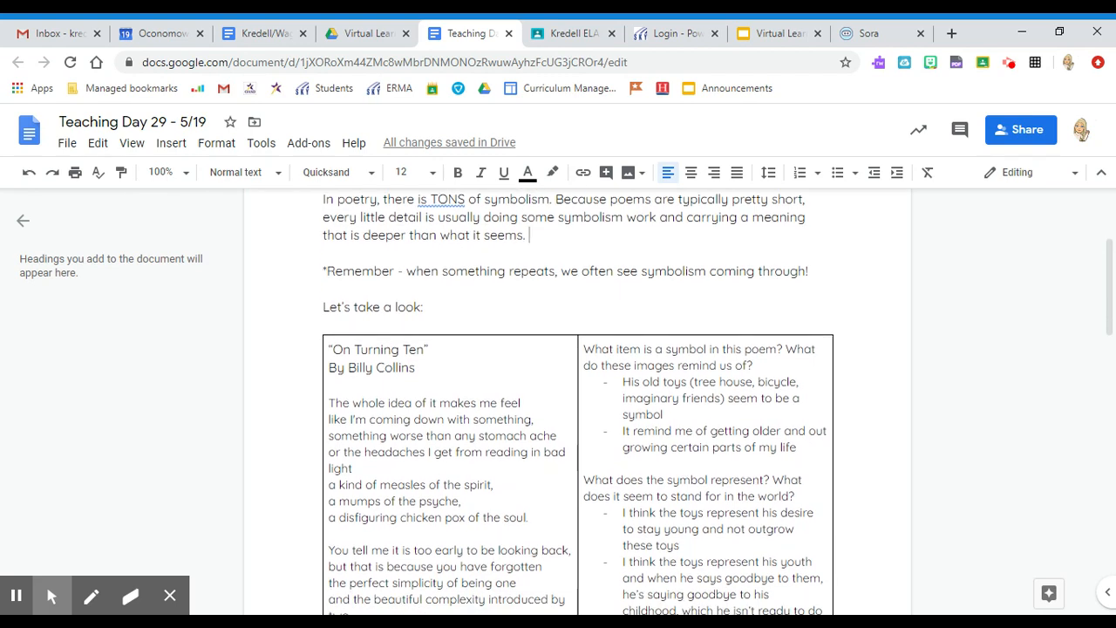
pyautogui.scroll(-3)
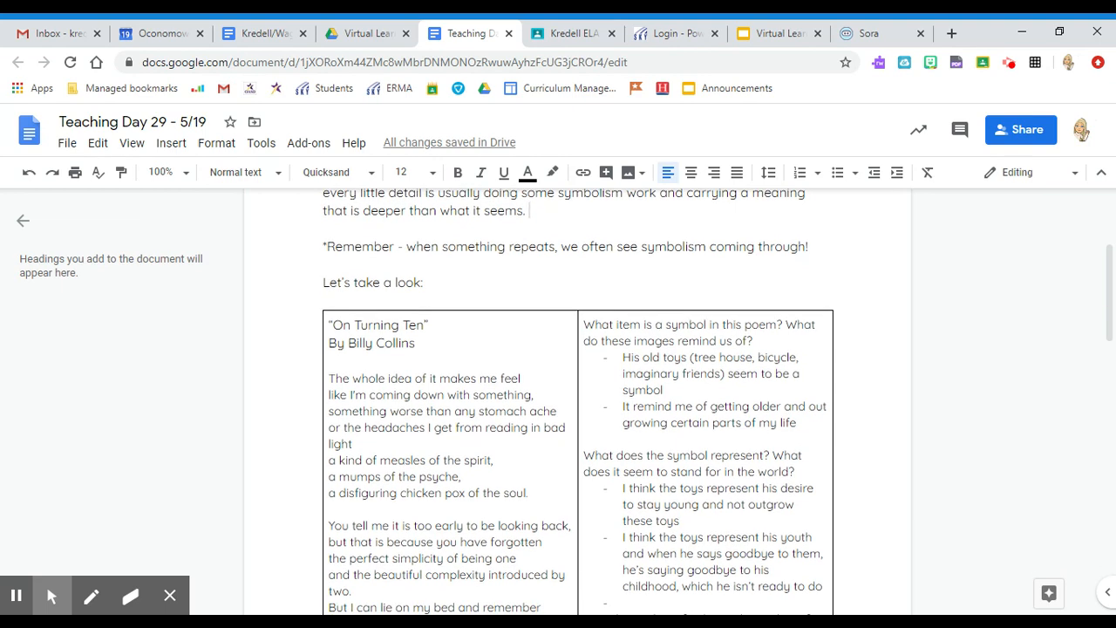
pyautogui.scroll(-3)
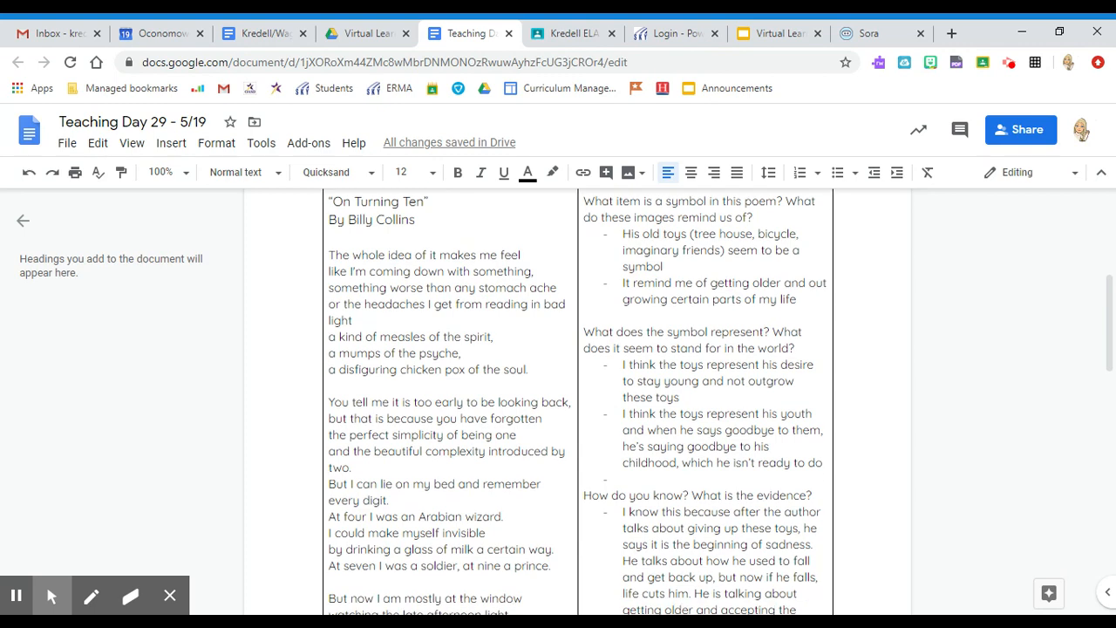
pyautogui.scroll(-3)
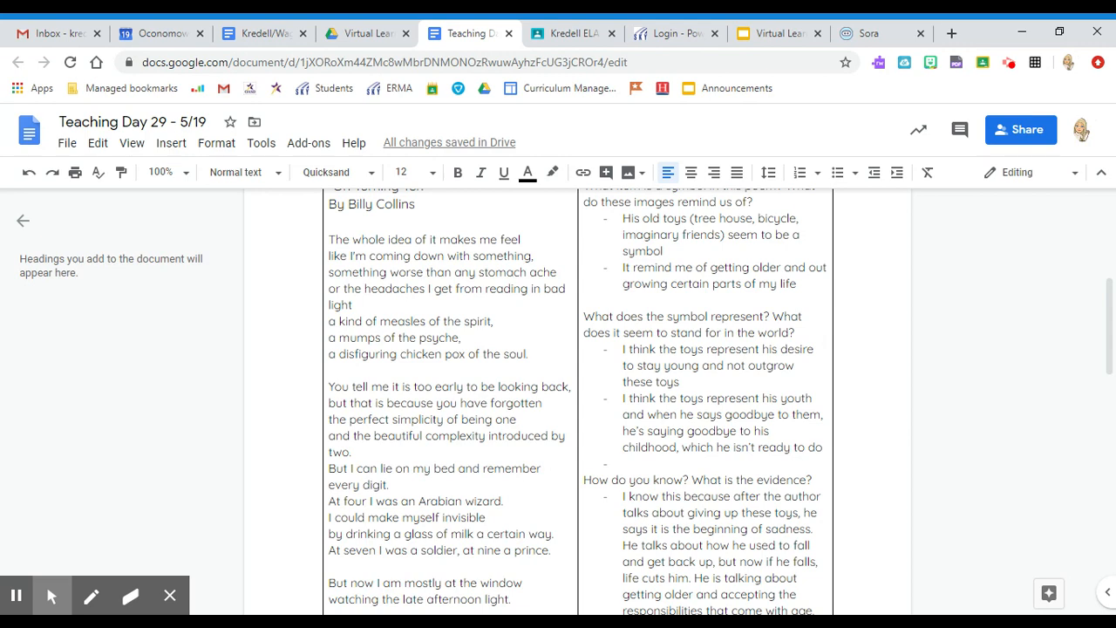
pyautogui.scroll(-3)
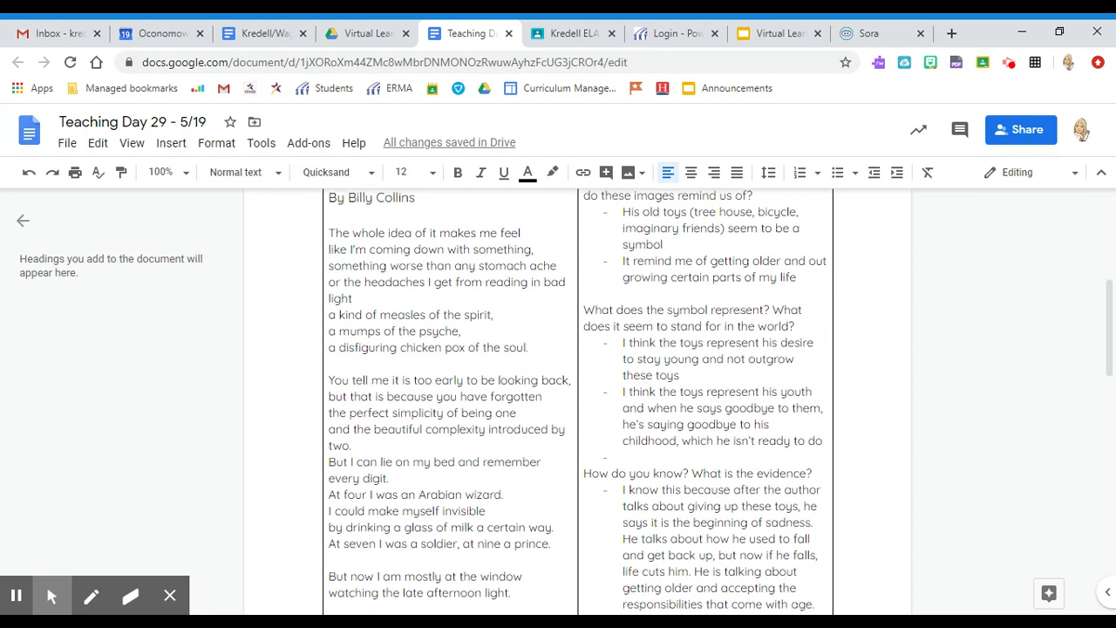
pyautogui.scroll(-3)
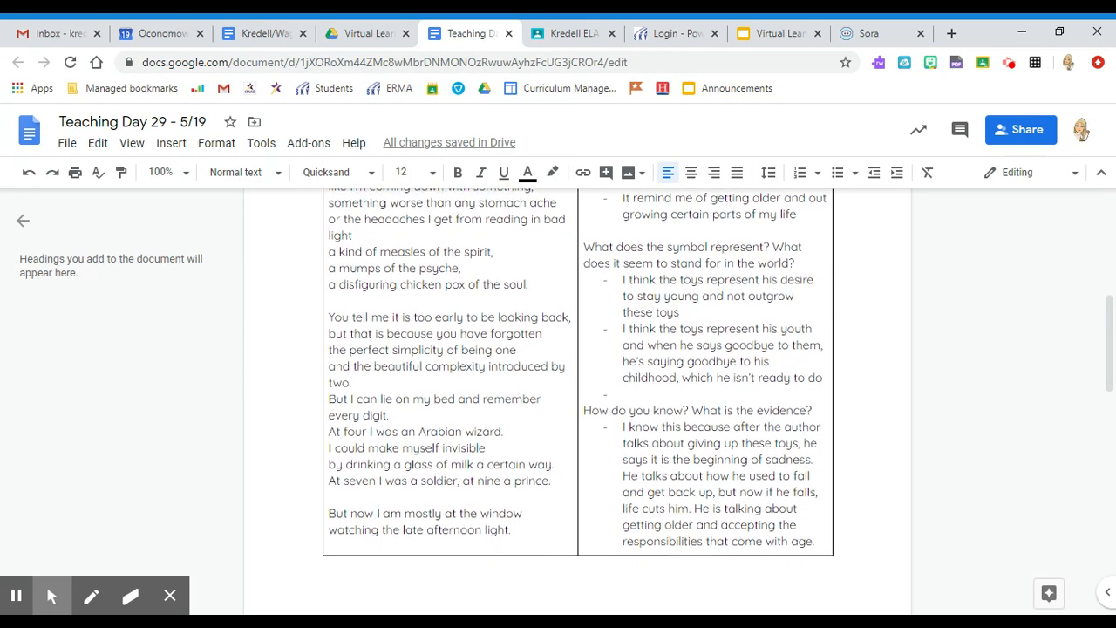
pyautogui.scroll(-3)
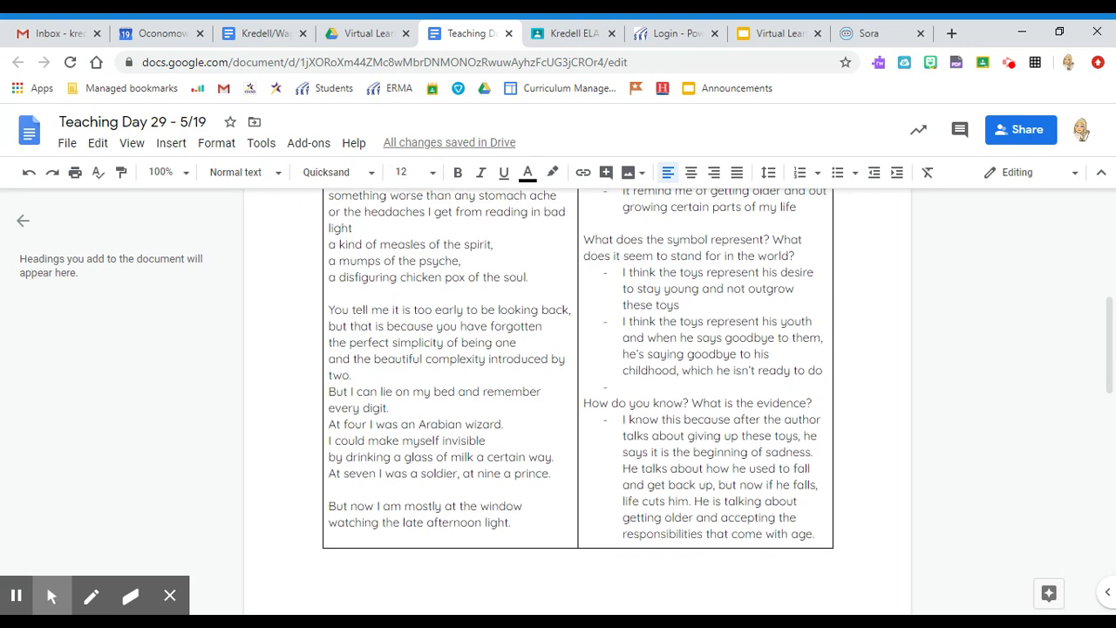
pyautogui.scroll(-3)
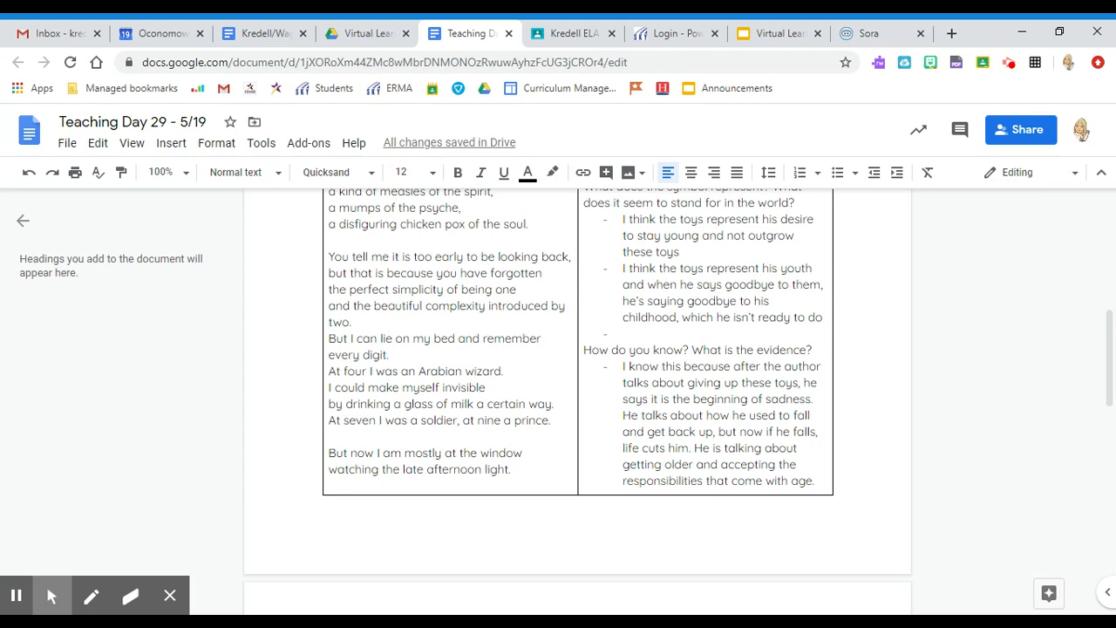
pyautogui.scroll(-3)
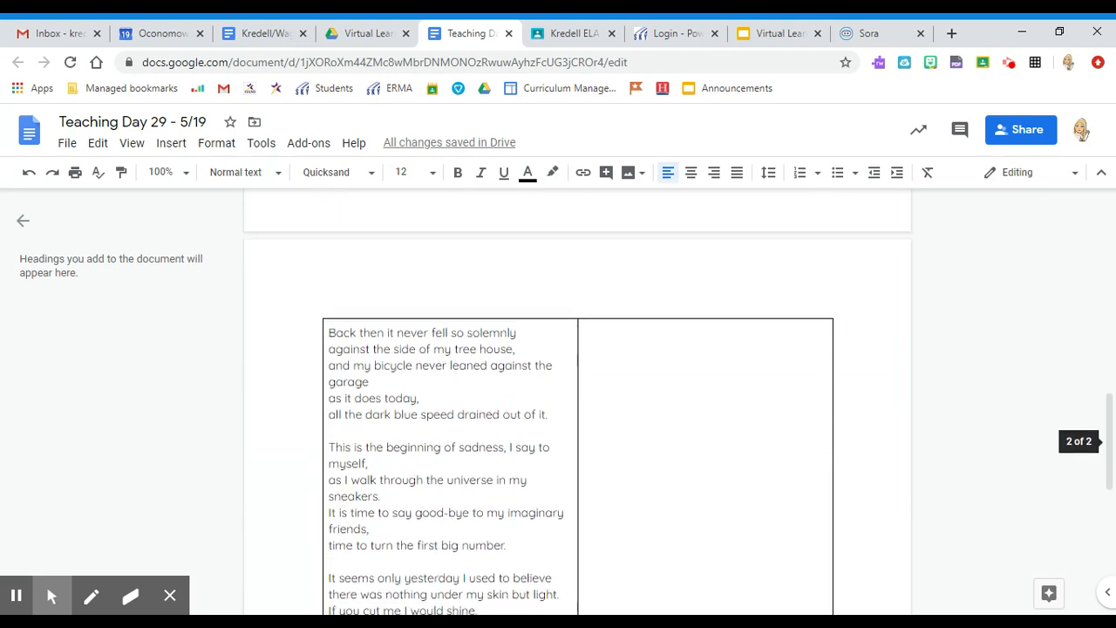
pyautogui.scroll(-3)
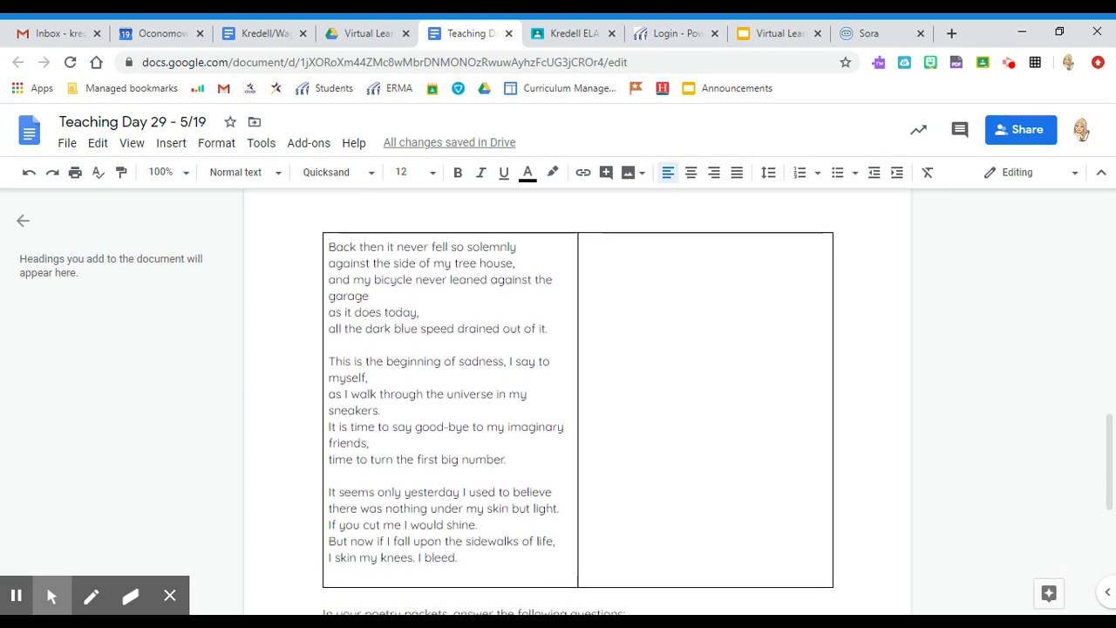
pyautogui.scroll(-3)
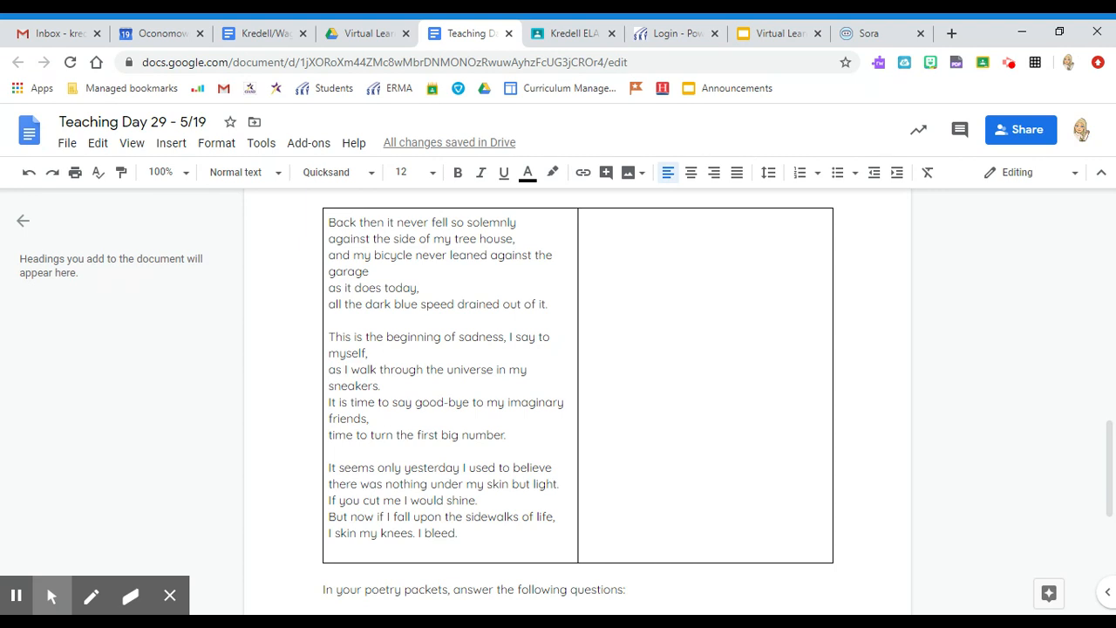
pyautogui.scroll(-3)
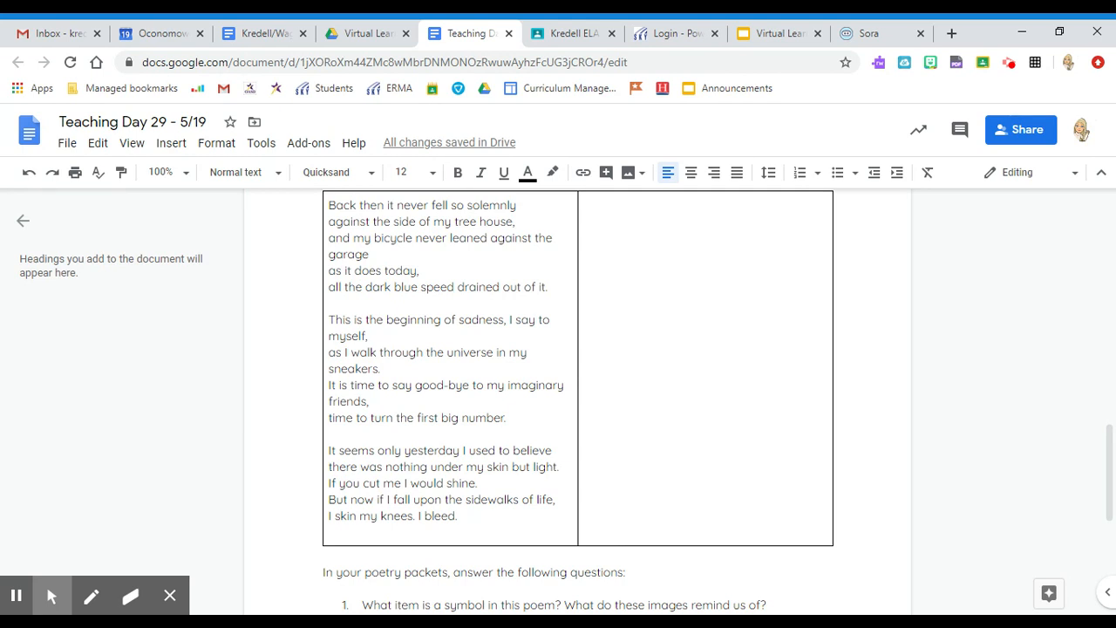
pyautogui.scroll(-3)
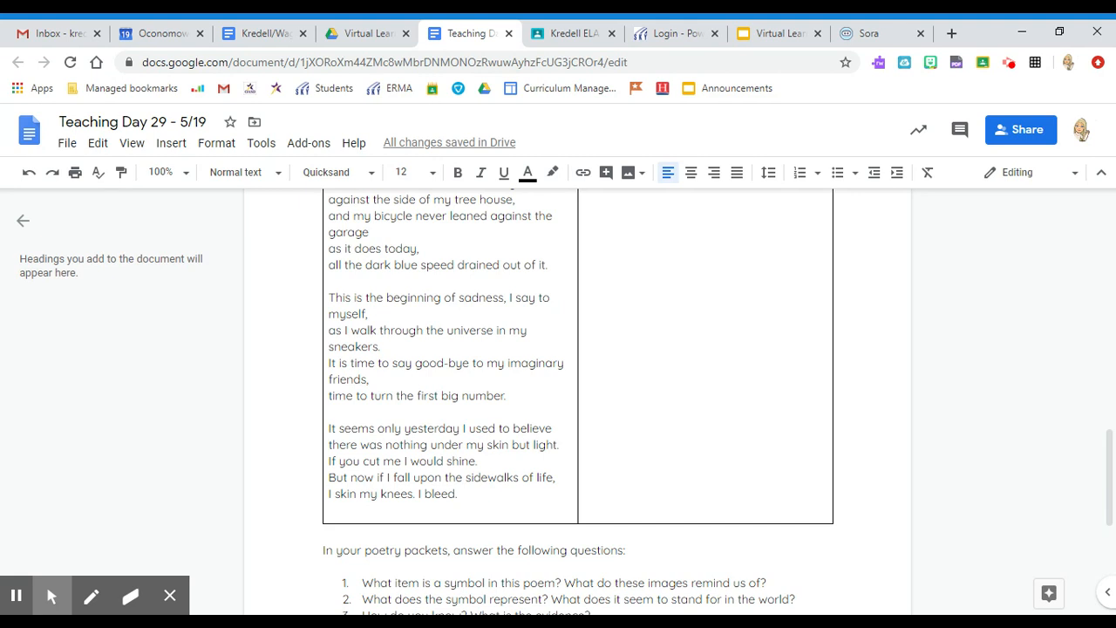
pyautogui.scroll(-3)
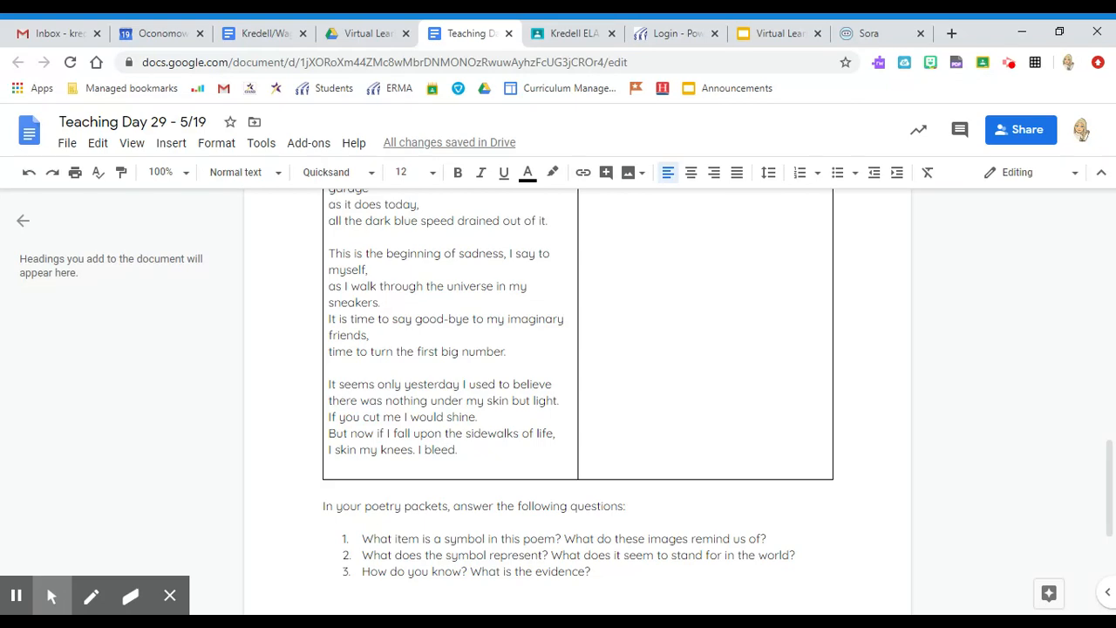
pyautogui.scroll(-3)
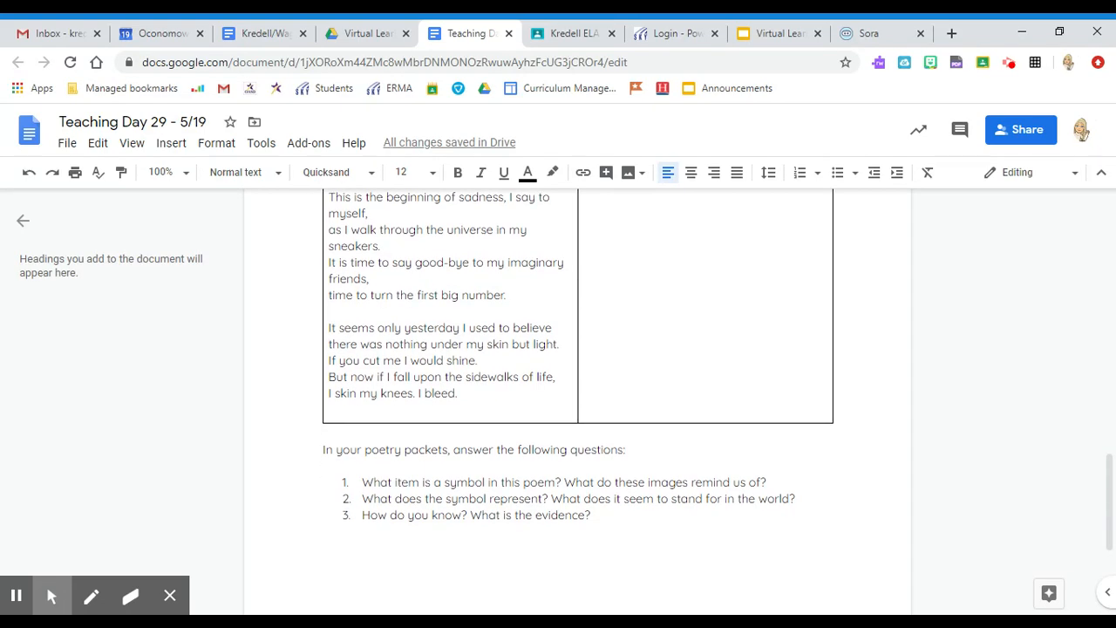
pyautogui.scroll(-3)
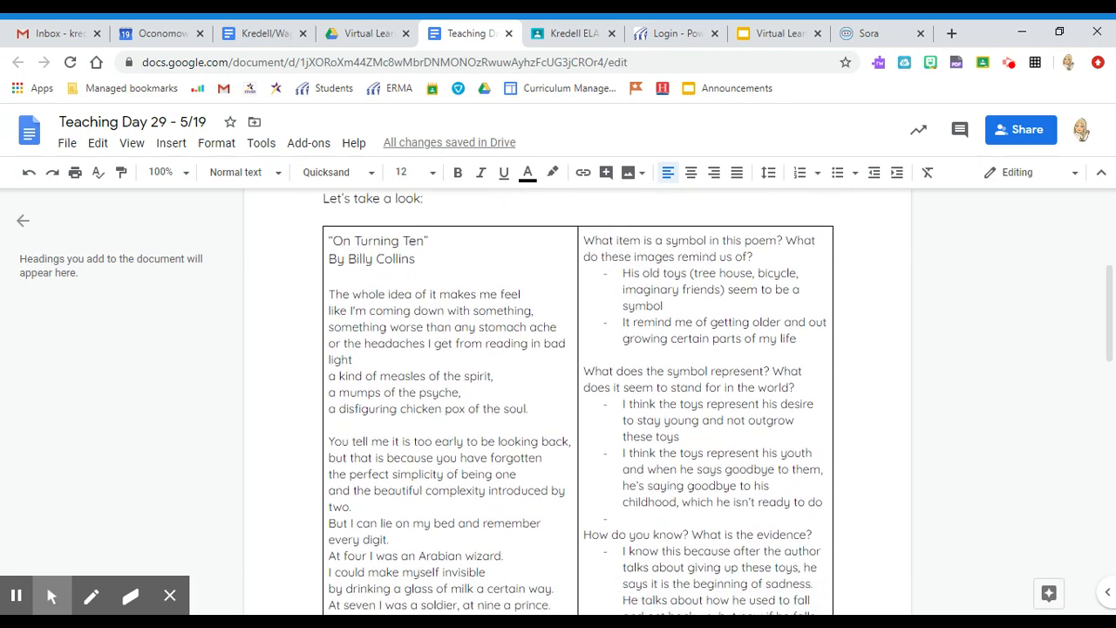
pyautogui.scroll(-3)
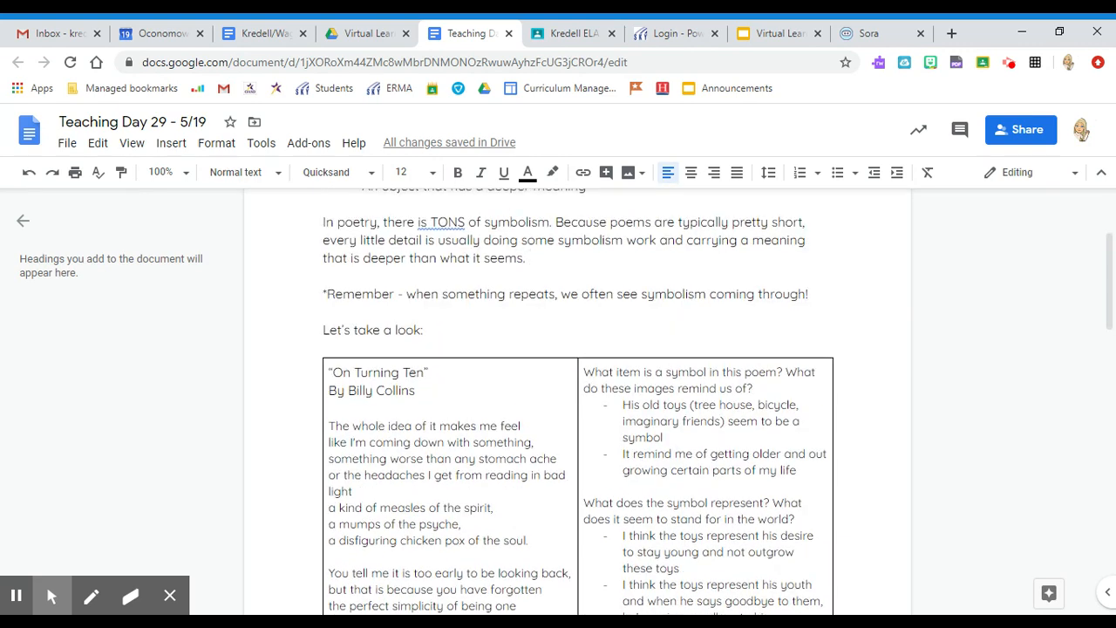
pyautogui.click(527, 257)
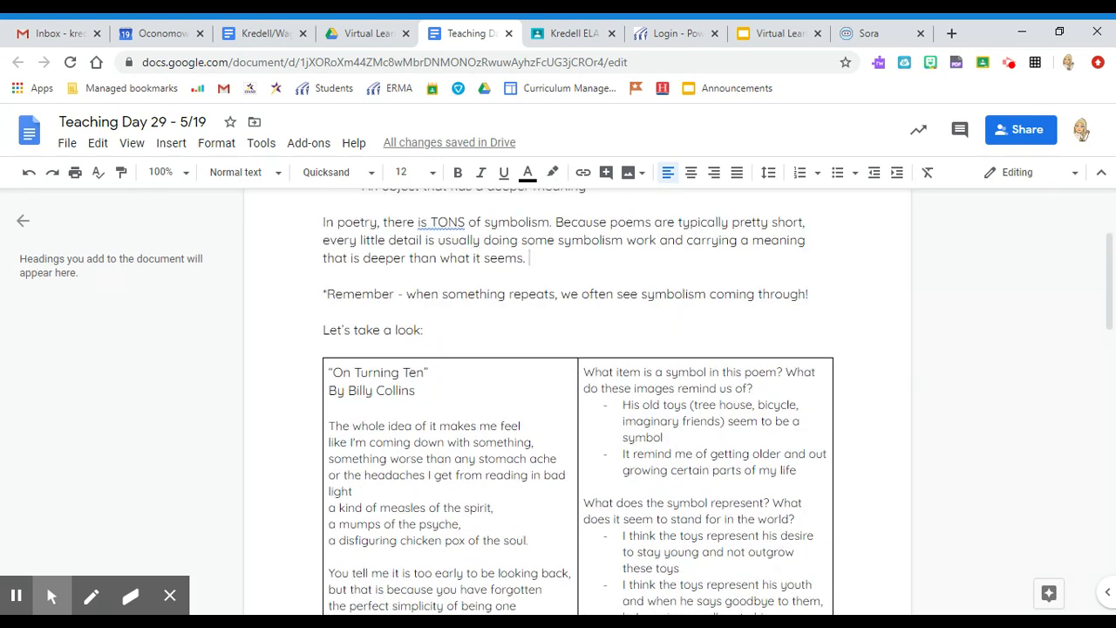
pyautogui.scroll(-3)
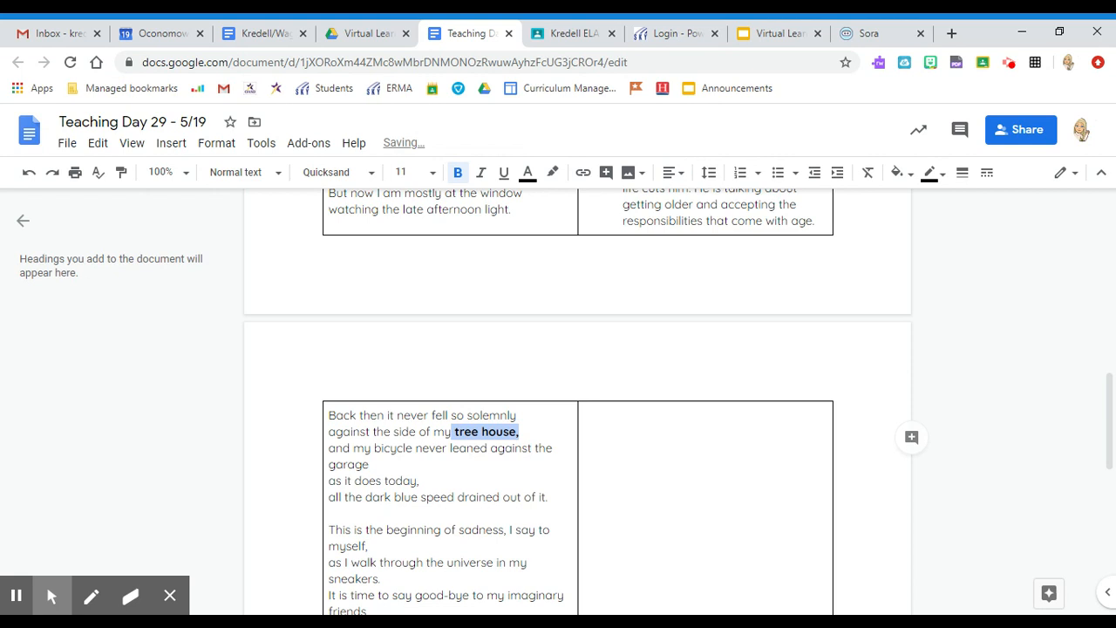
pyautogui.write('Baseball, basketball, or football season? Why?')
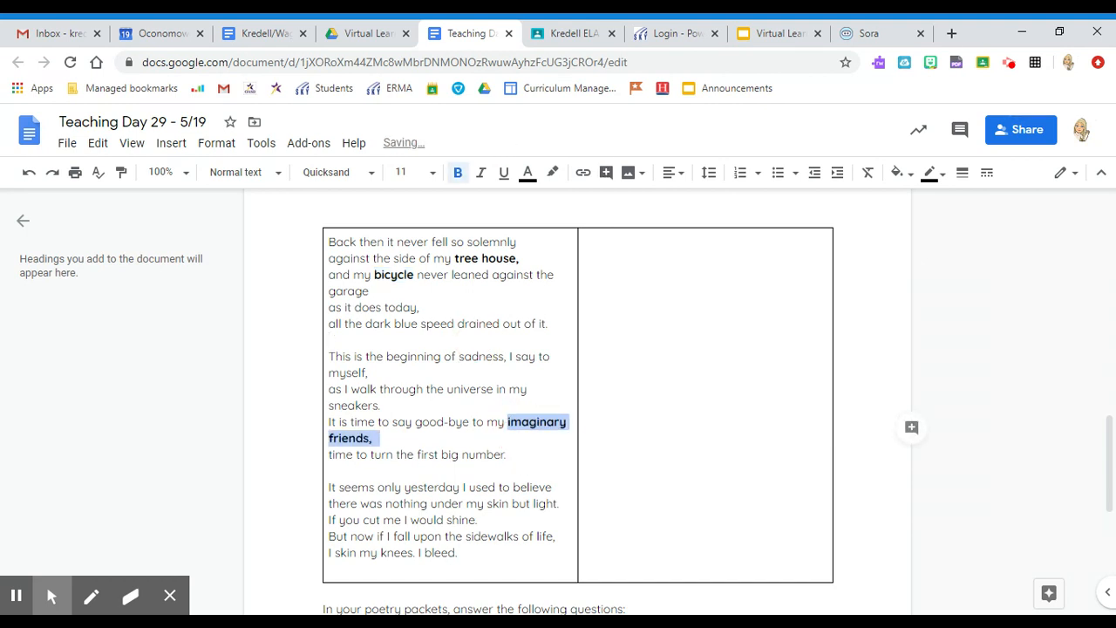
pyautogui.scroll(-3)
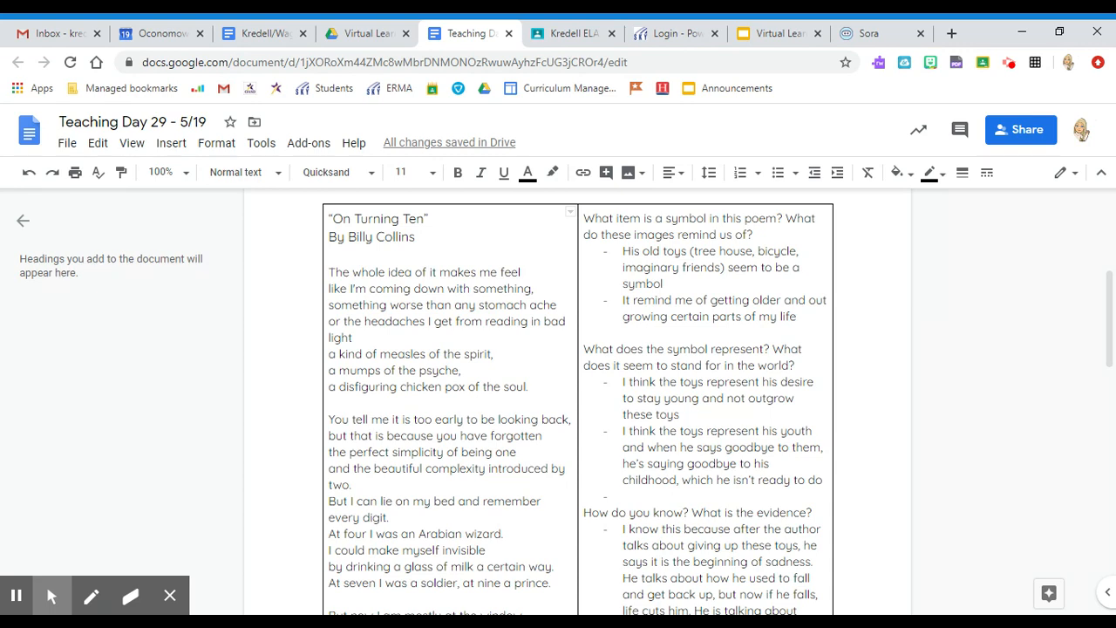
pyautogui.scroll(-3)
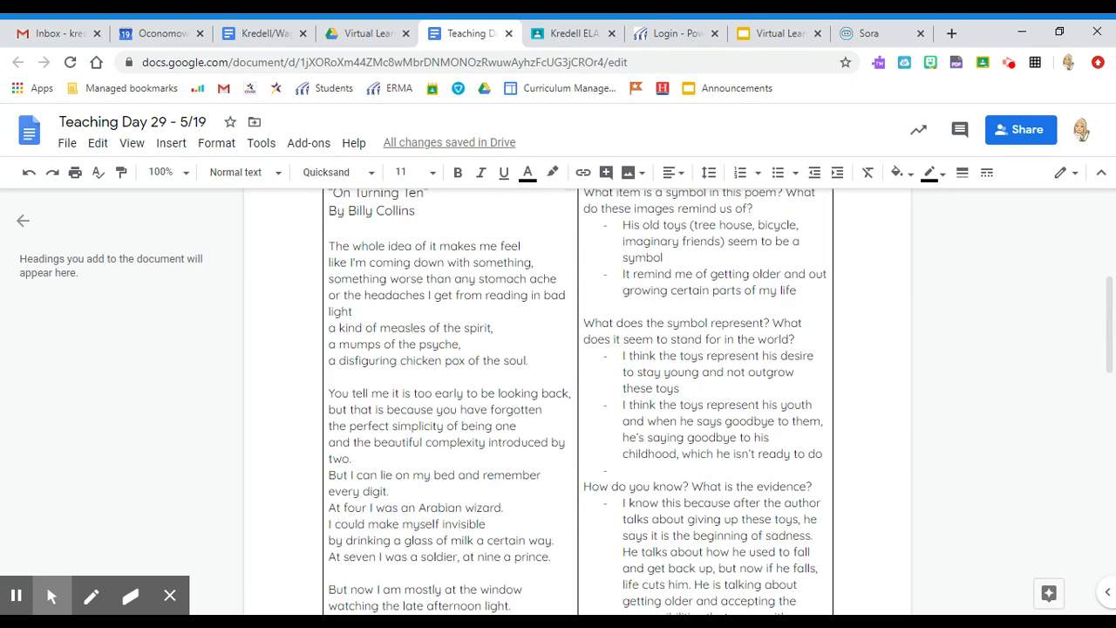
pyautogui.scroll(-3)
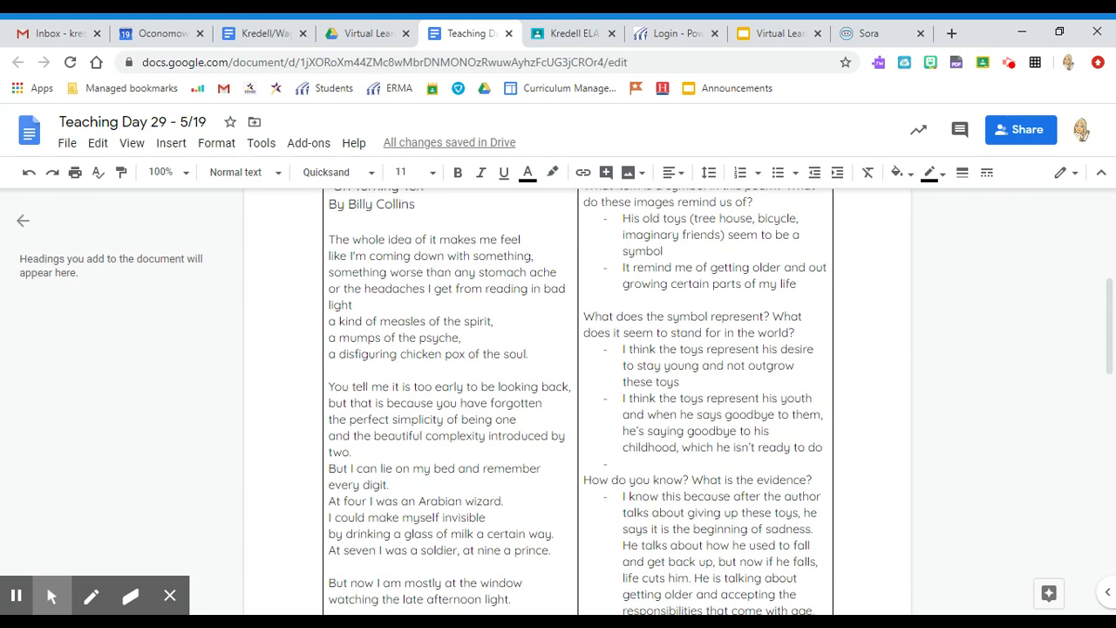
pyautogui.scroll(-3)
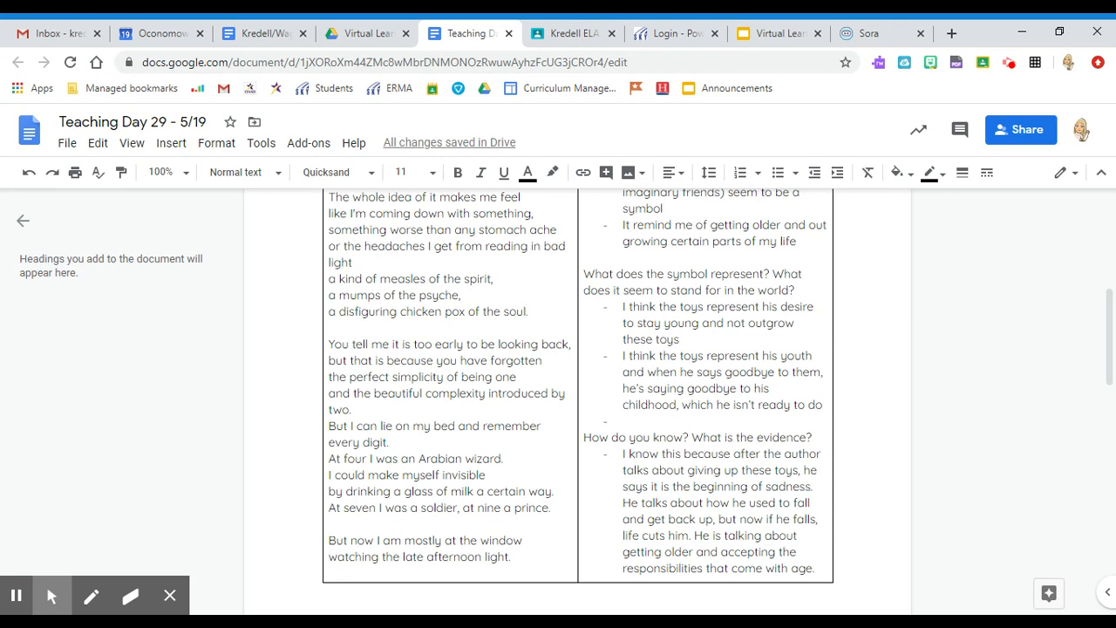
pyautogui.moveTo(619, 281); pyautogui.dragTo(792, 404)
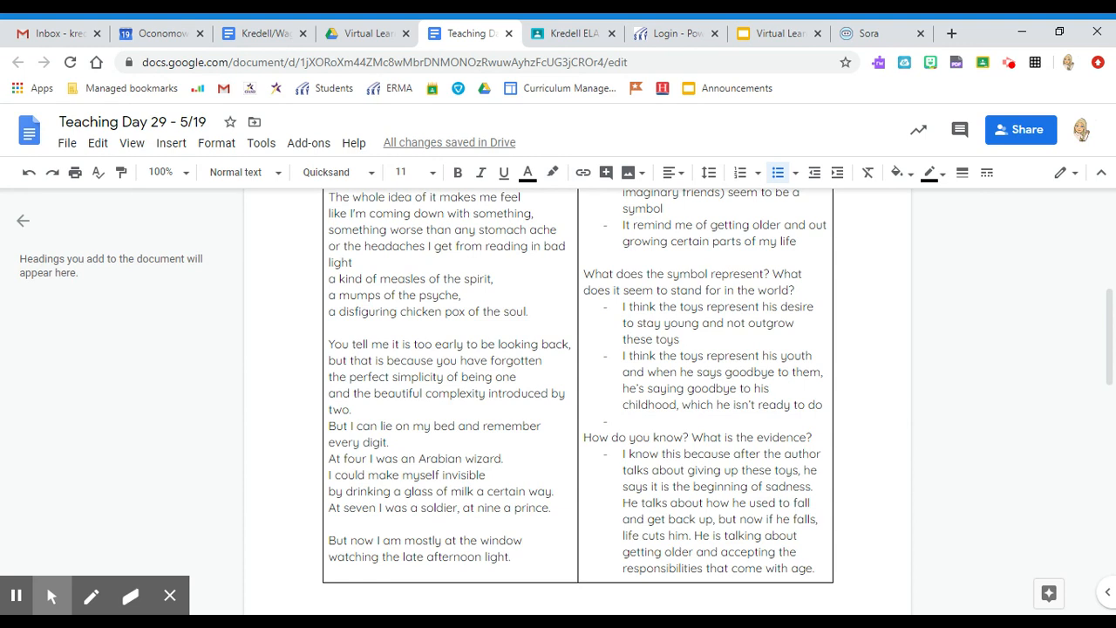
pyautogui.click(679, 339)
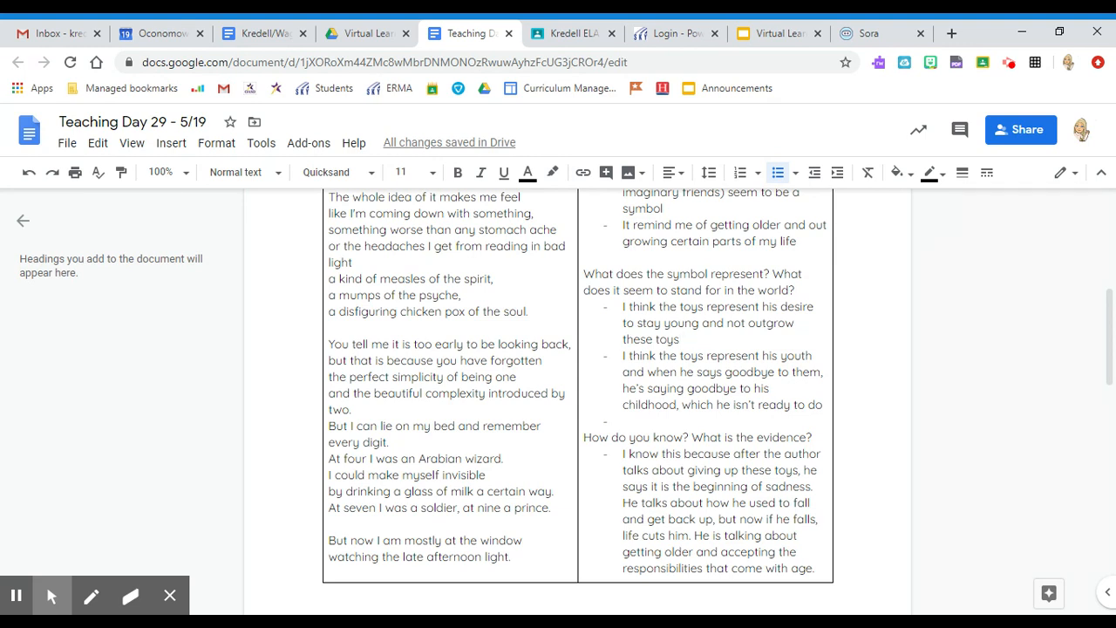
pyautogui.scroll(-3)
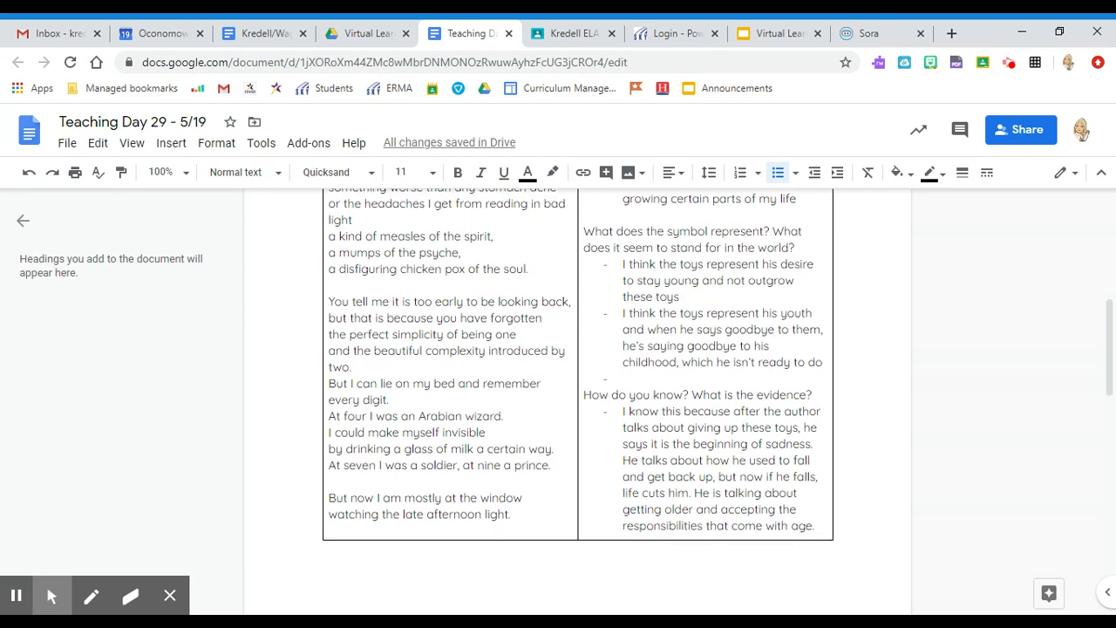
pyautogui.scroll(-3)
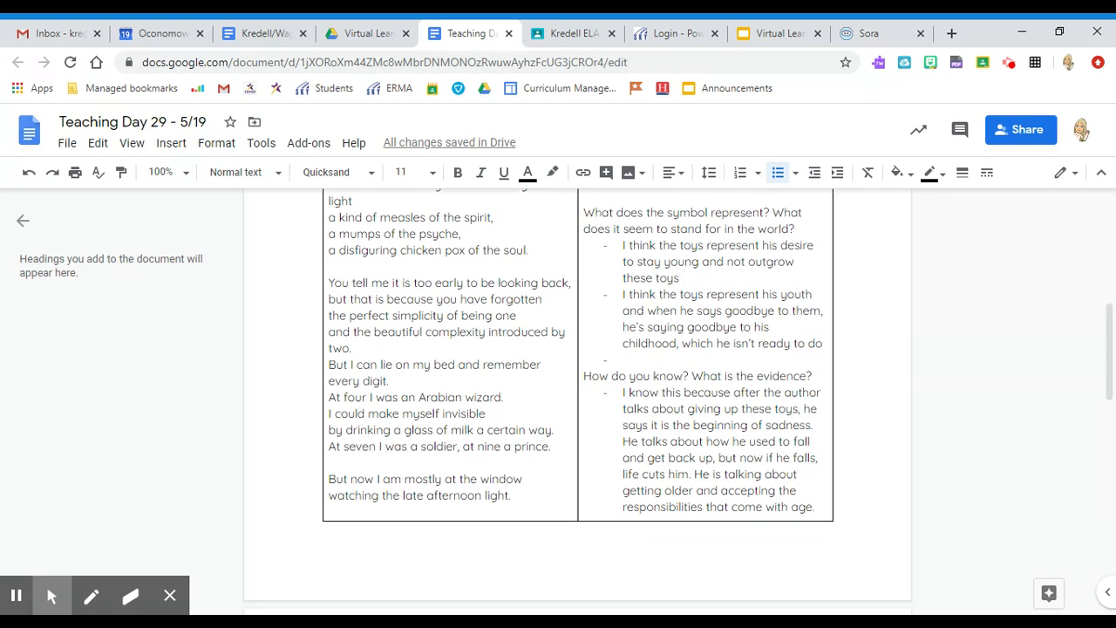
# Step: Underline 'beginning of sadness' and the closing two lines of the second-page poem copy
pyautogui.scroll(-3)
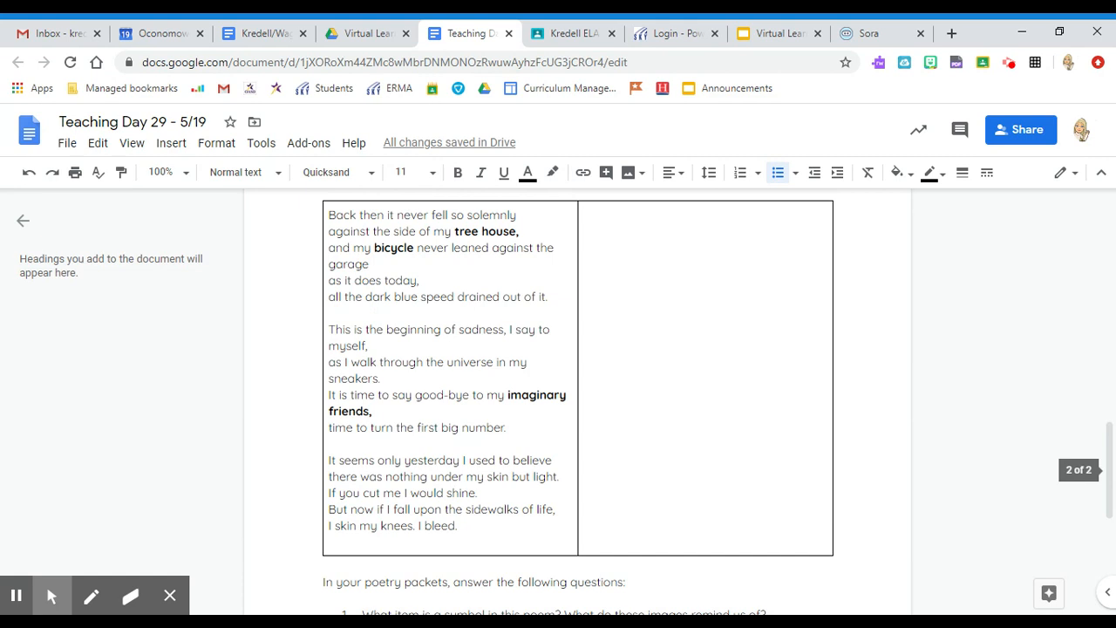
pyautogui.scroll(-3)
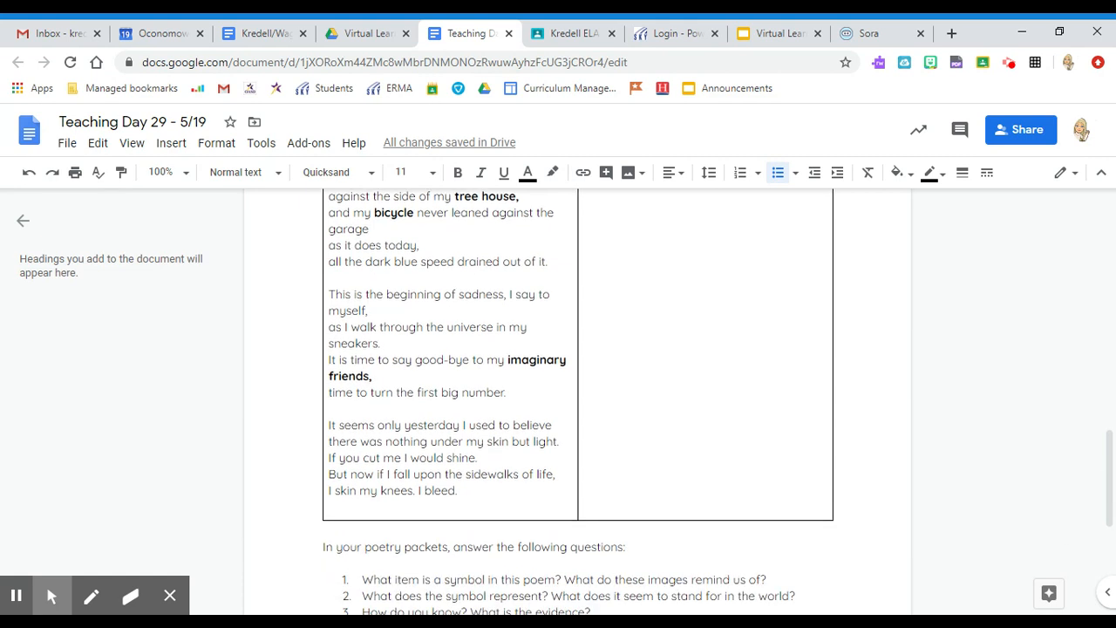
pyautogui.moveTo(372, 294); pyautogui.dragTo(504, 294)
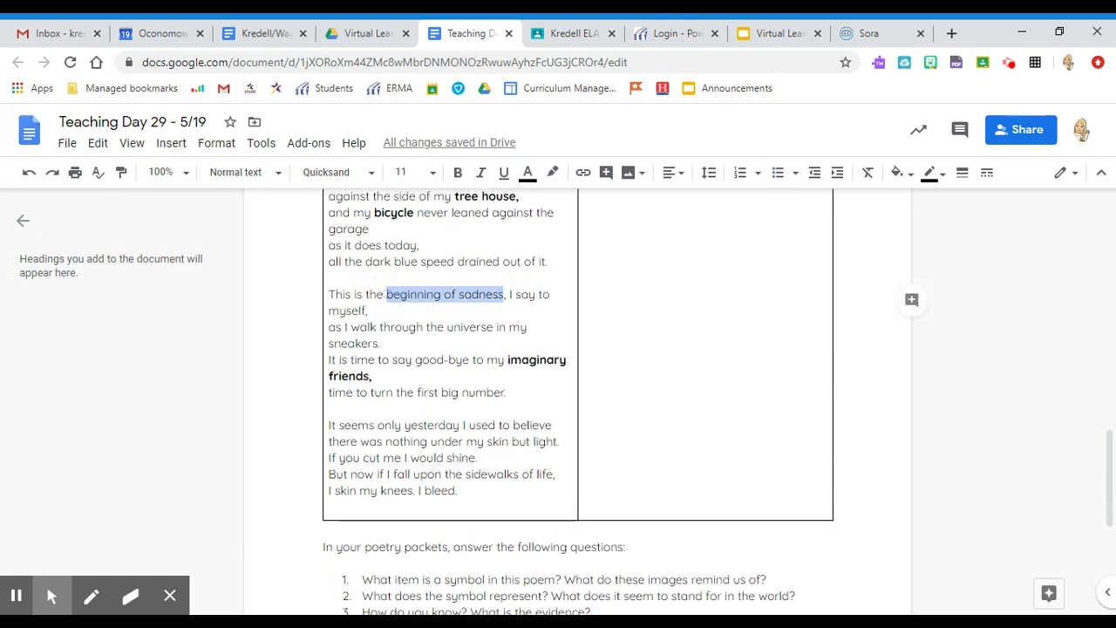
pyautogui.click(527, 172)
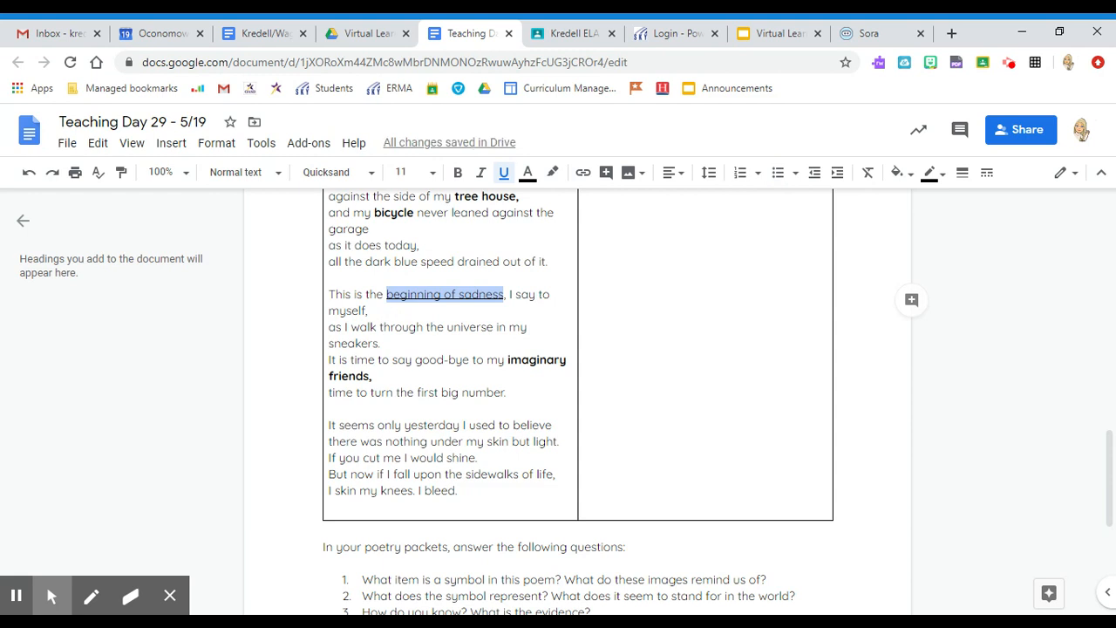
pyautogui.moveTo(330, 474); pyautogui.dragTo(457, 490)
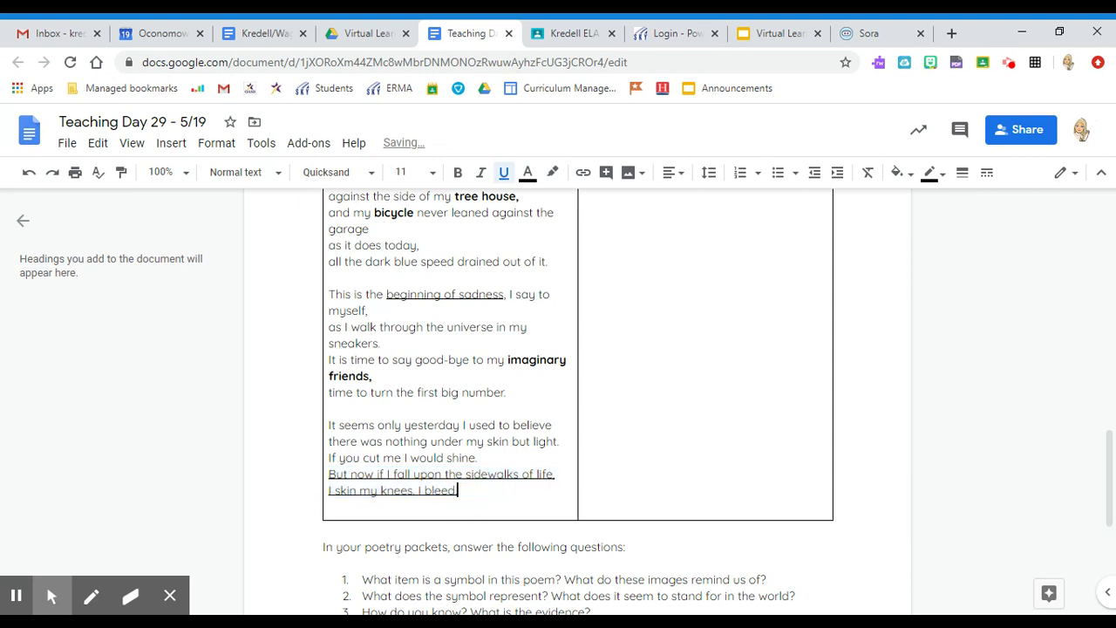
pyautogui.moveTo(516, 441); pyautogui.dragTo(558, 442)
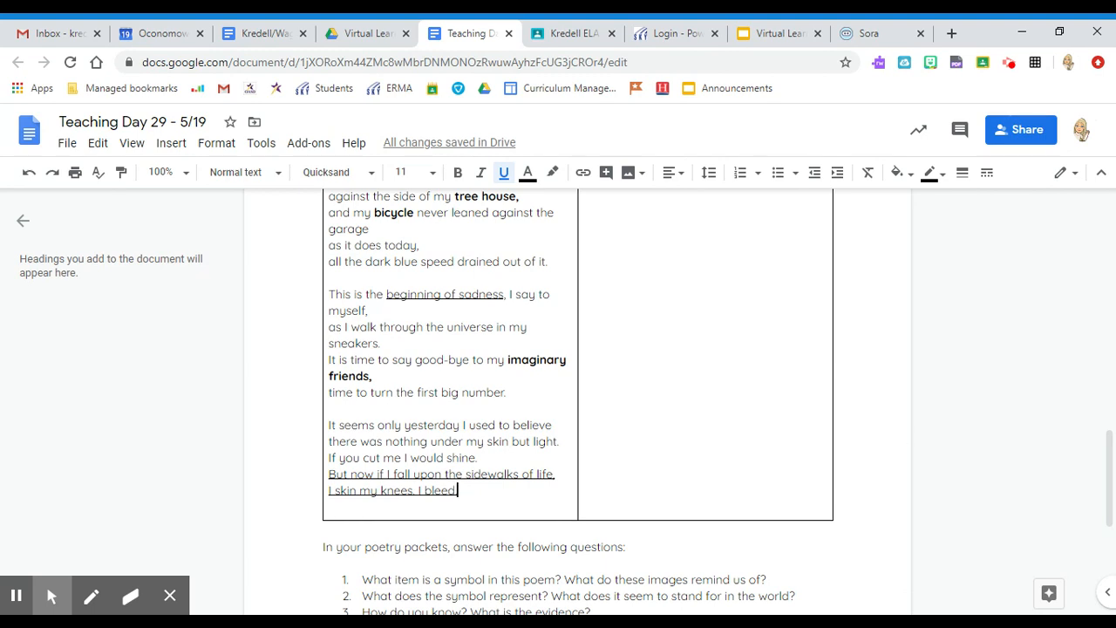
pyautogui.scroll(3)
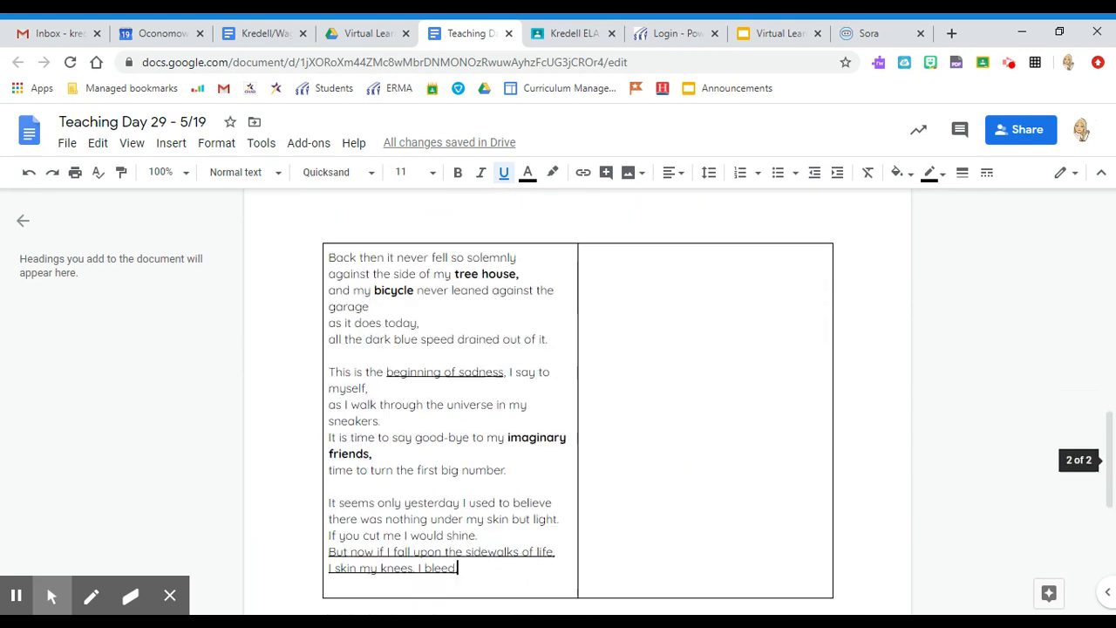
pyautogui.scroll(-3)
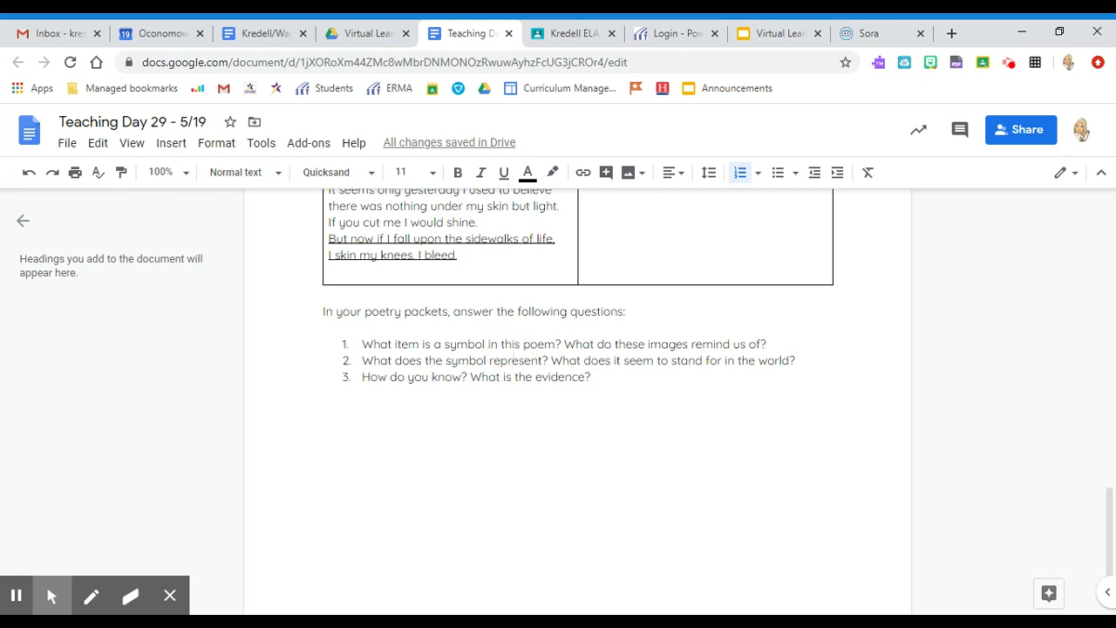
pyautogui.click(596, 376)
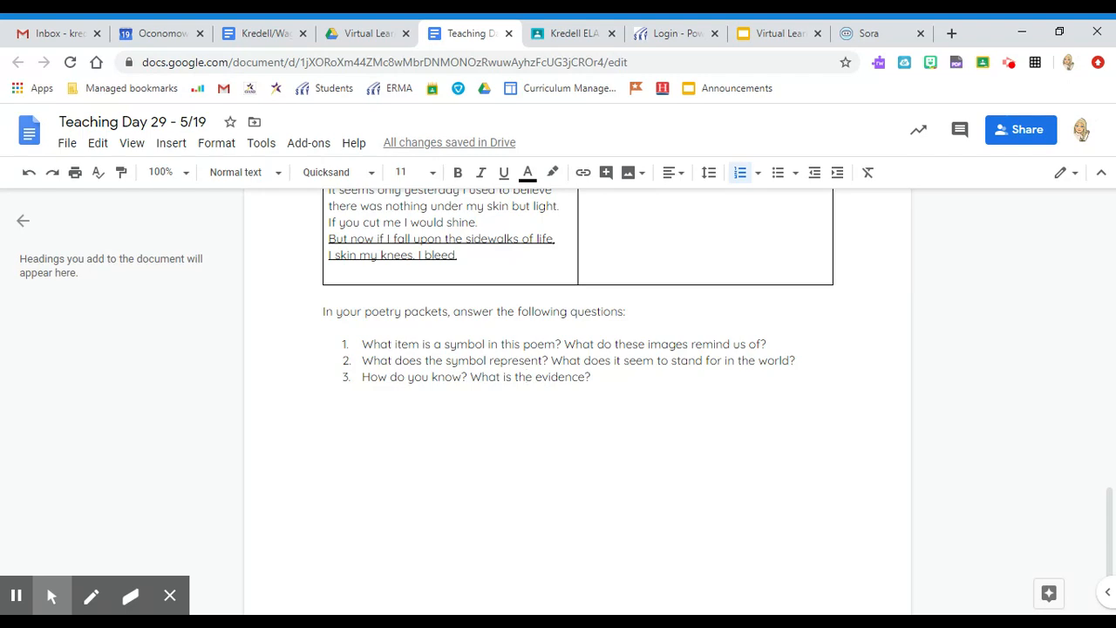
pyautogui.scroll(-3)
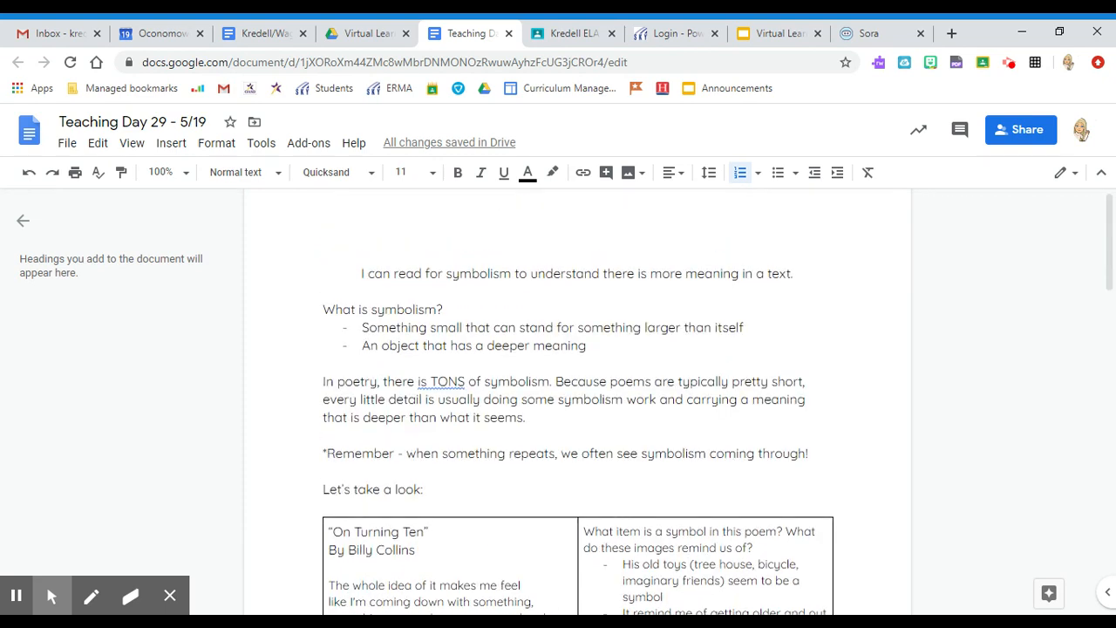
pyautogui.scroll(-3)
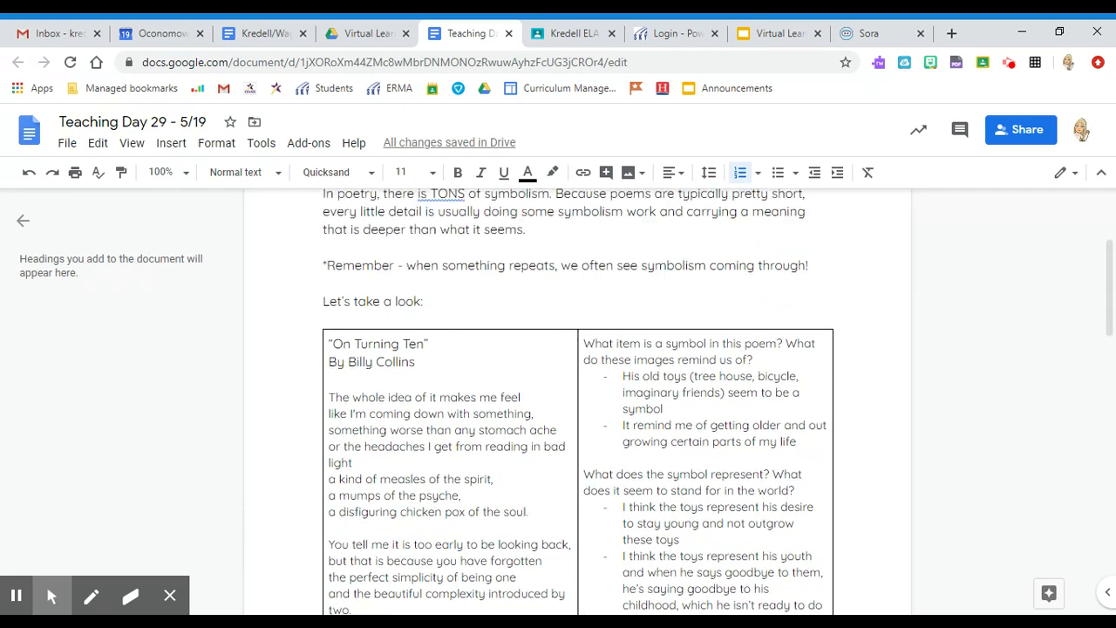
pyautogui.scroll(-3)
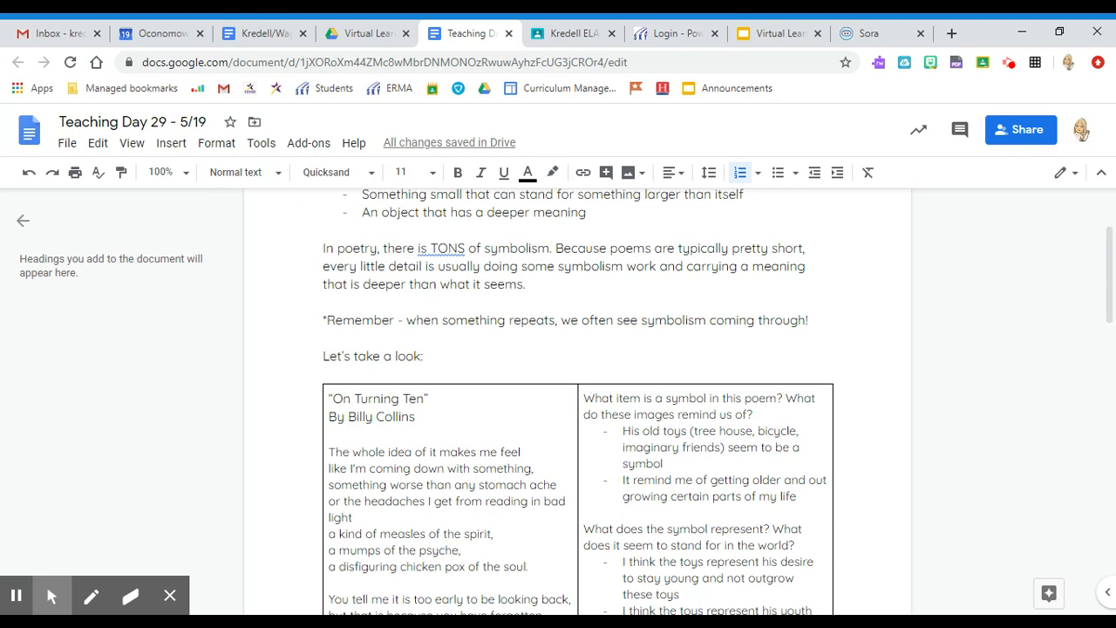
pyautogui.moveTo(323, 247); pyautogui.dragTo(546, 248)
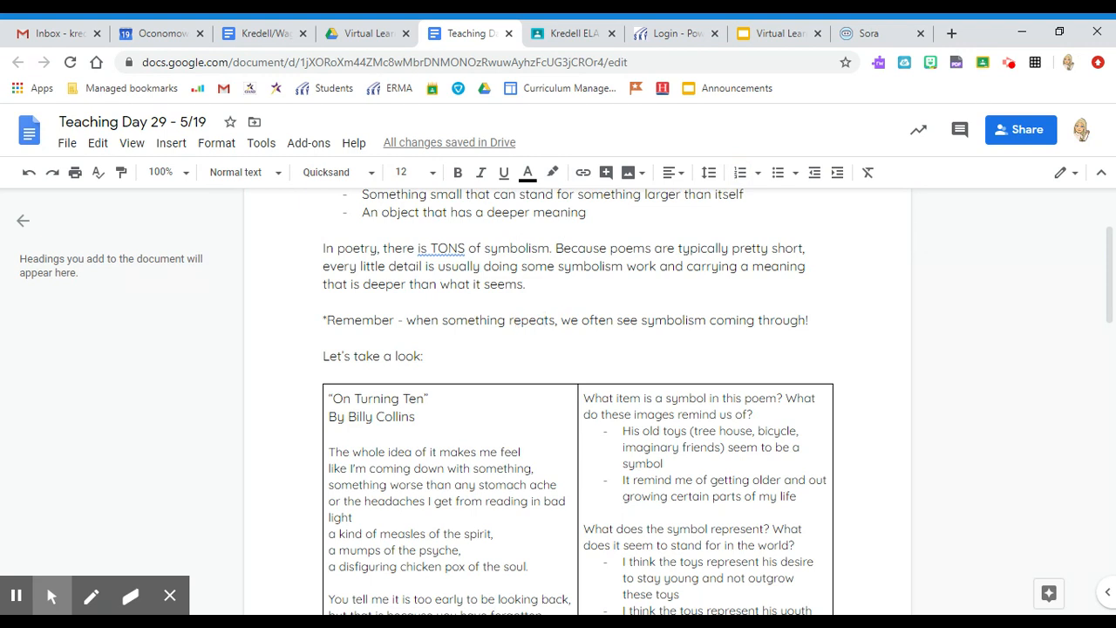
pyautogui.scroll(-3)
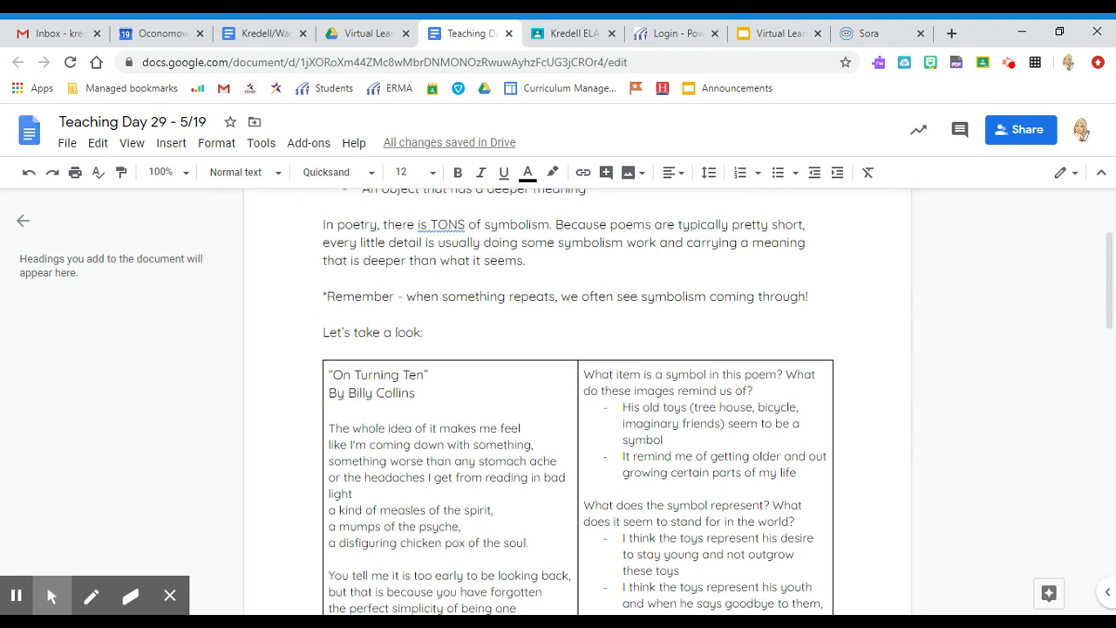
pyautogui.scroll(-3)
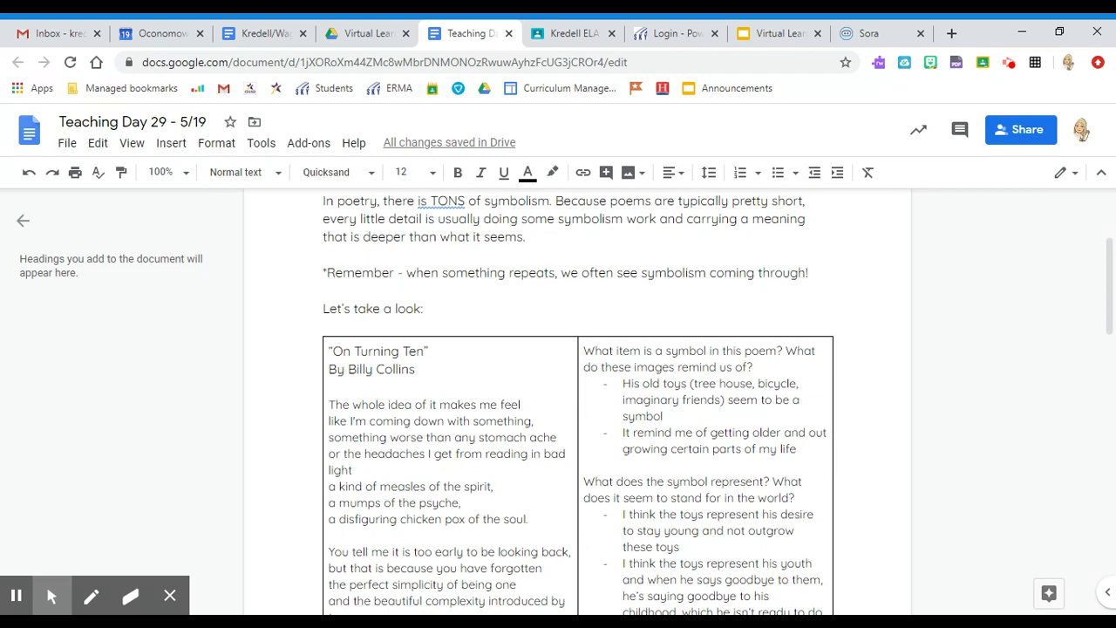
pyautogui.scroll(-3)
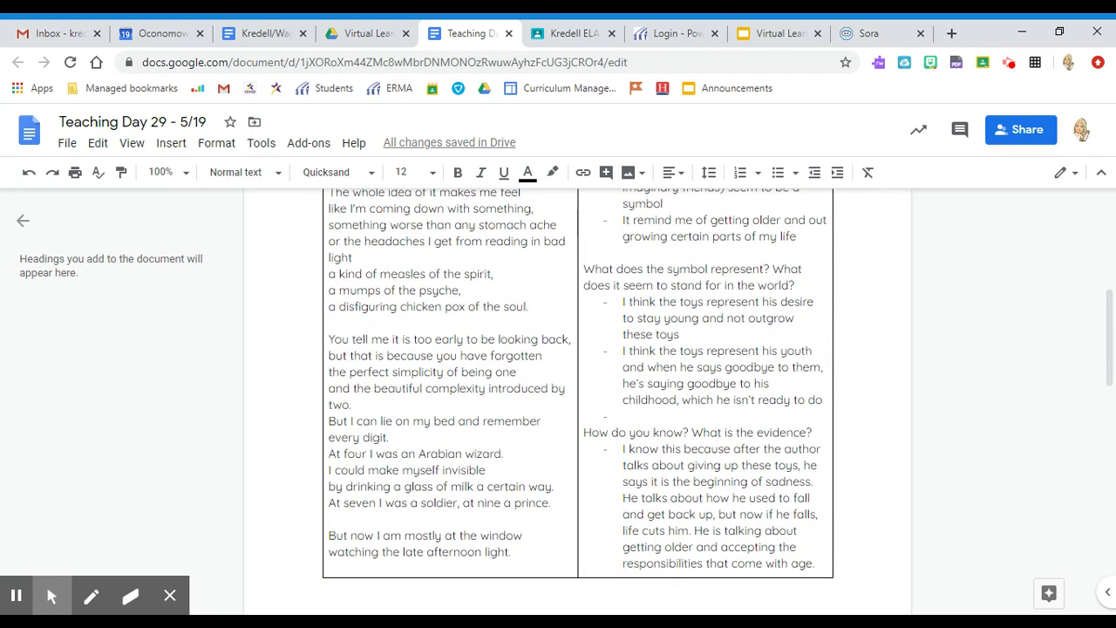